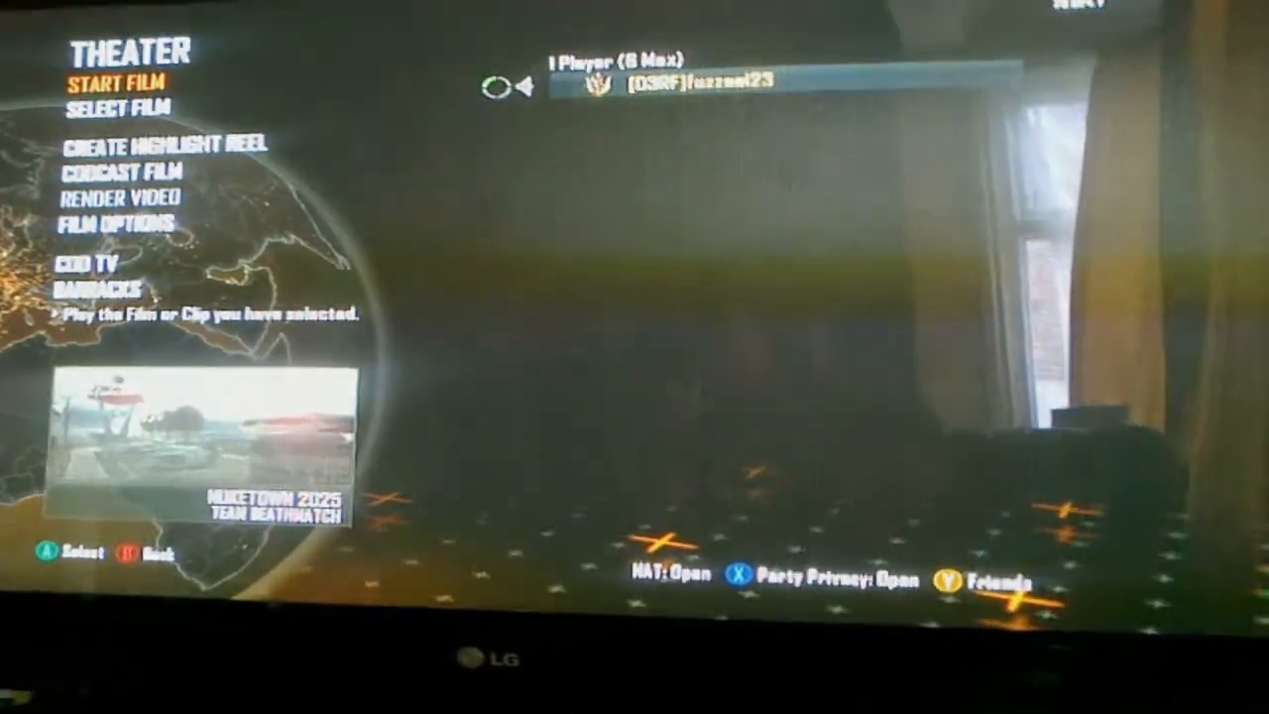
# Step: Leave the Nuketown 2025 Theater menu and switch to the empty Vegas Pro project
pyautogui.click(116, 82)
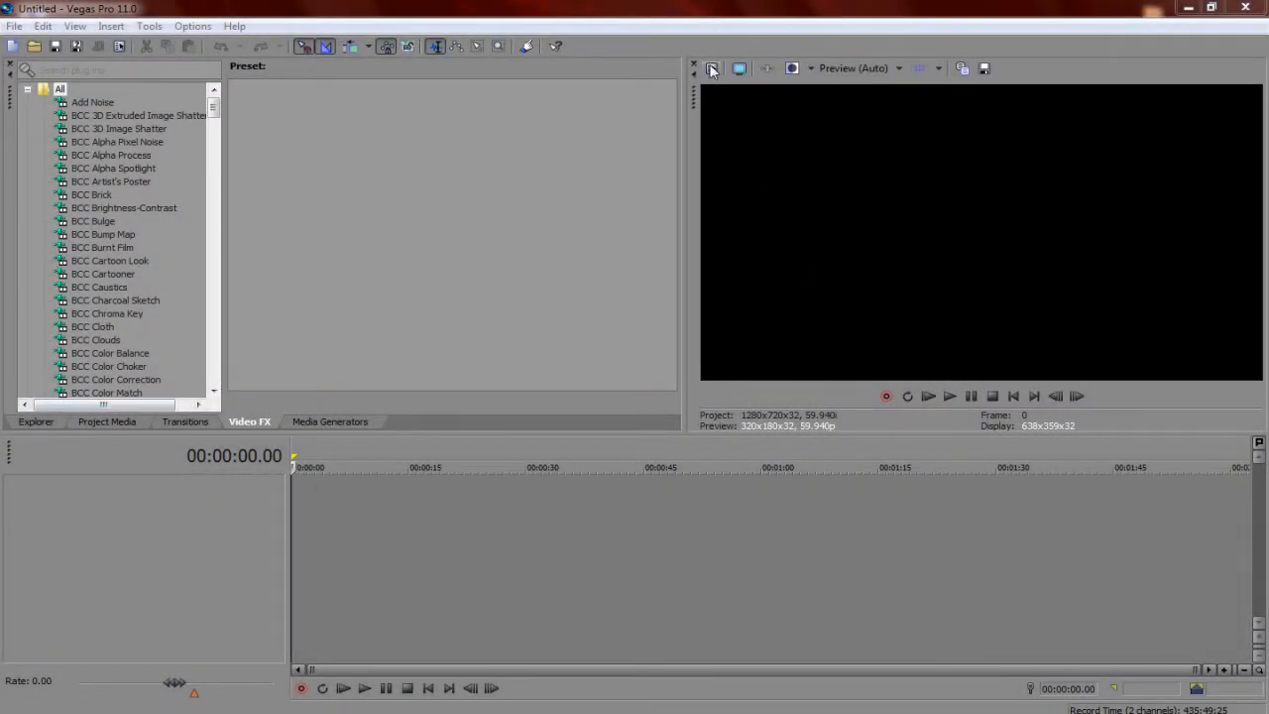
# Step: Browse Explorer to the Desktop and put the Black Ops II Game Clip MP4 on the timeline
pyautogui.click(36, 421)
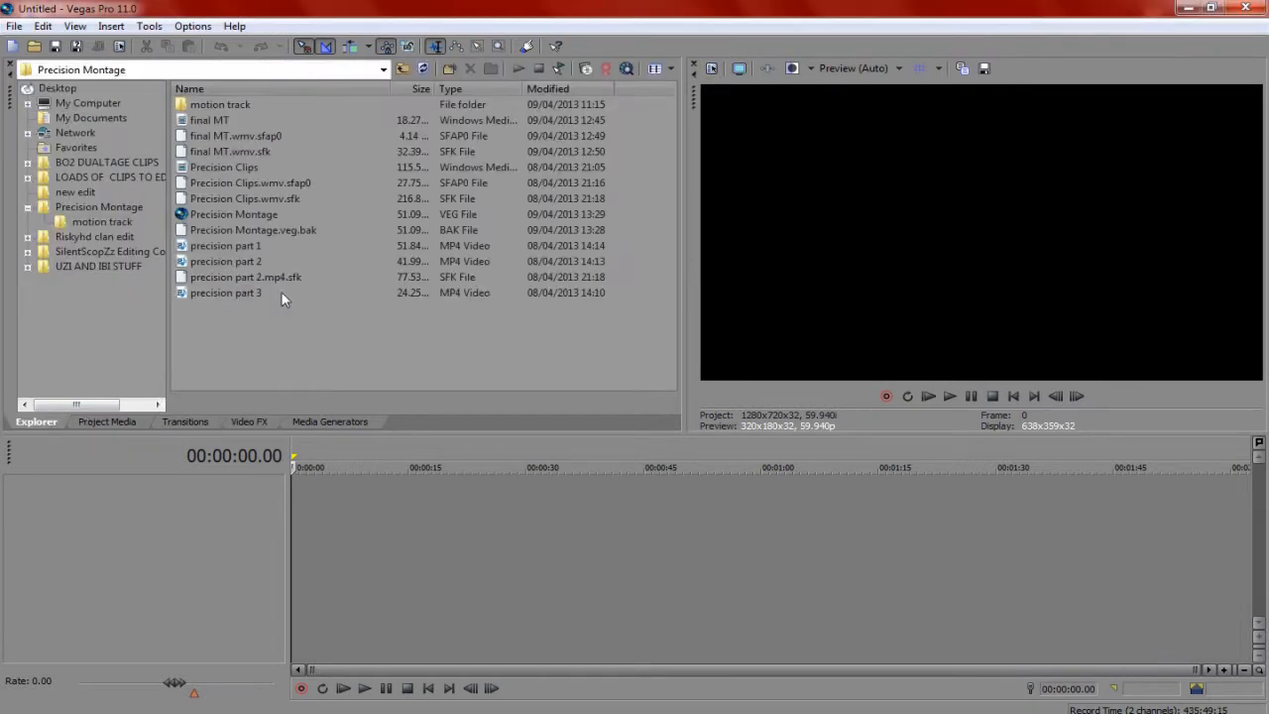
pyautogui.click(422, 68)
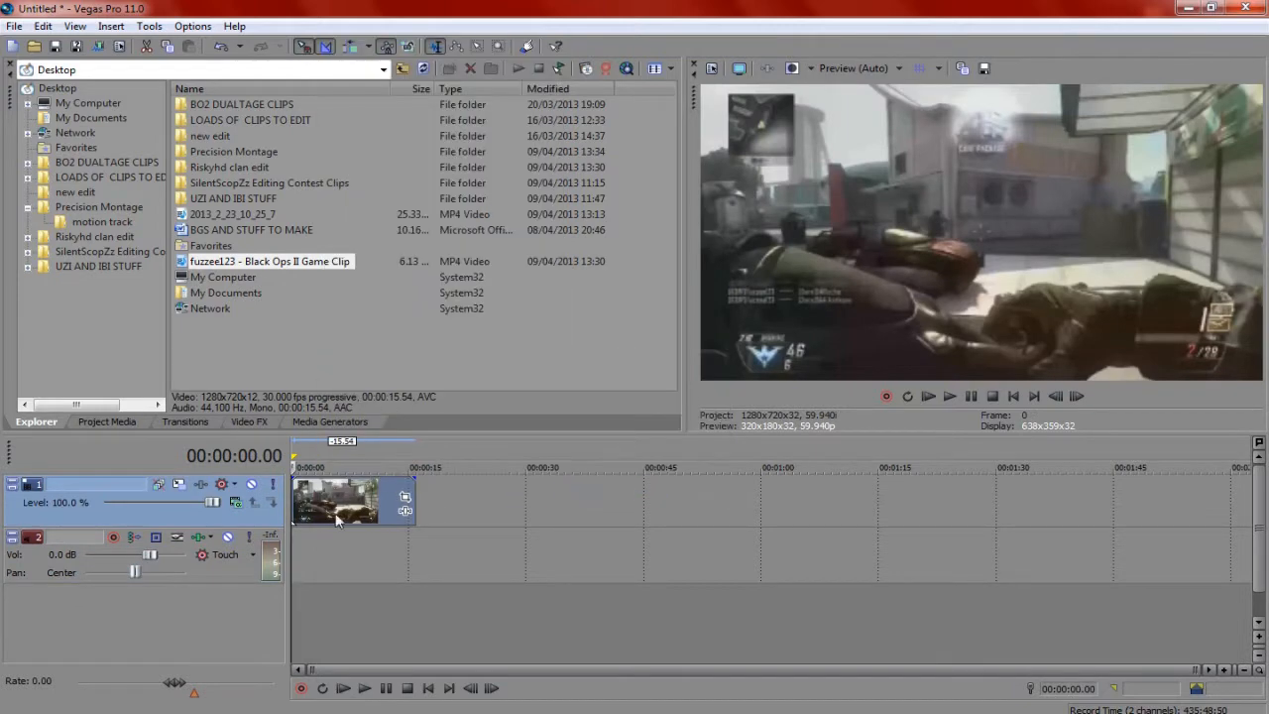
pyautogui.rightClick(342, 500)
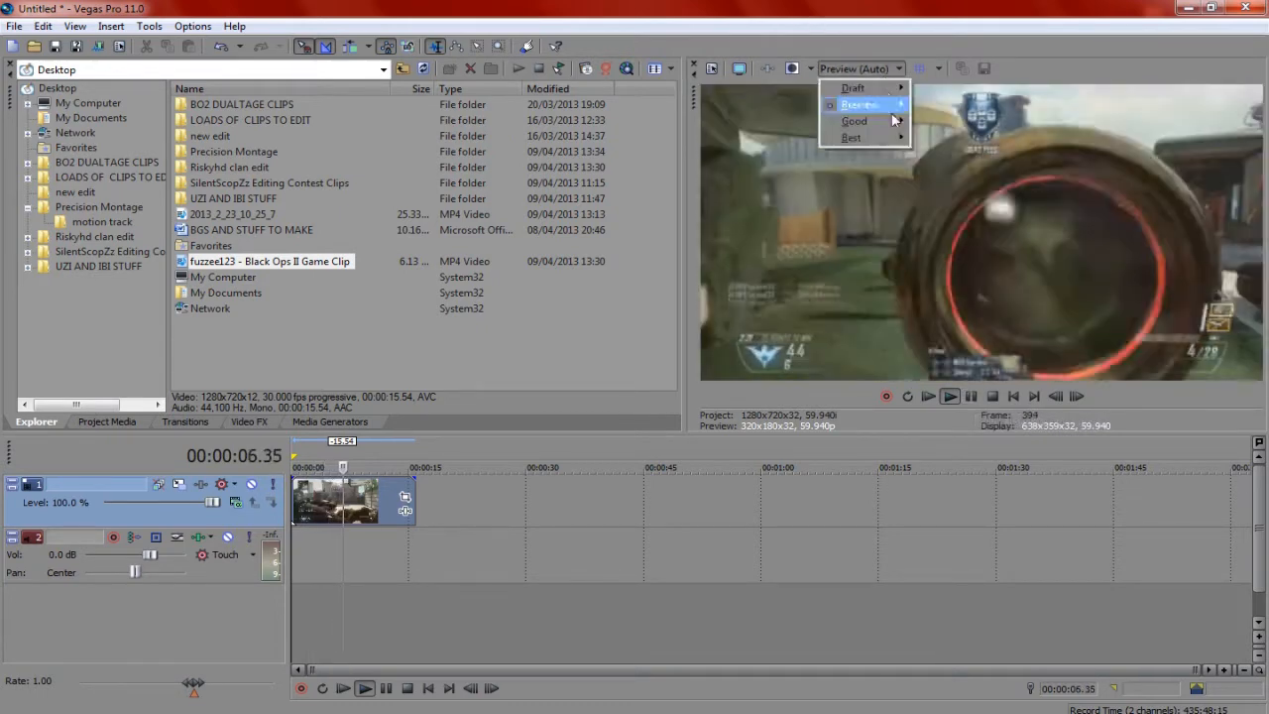
# Step: Set preview to Best (Full), project to HD 720-60p (59.940 fps), then step two frames
pyautogui.click(850, 137)
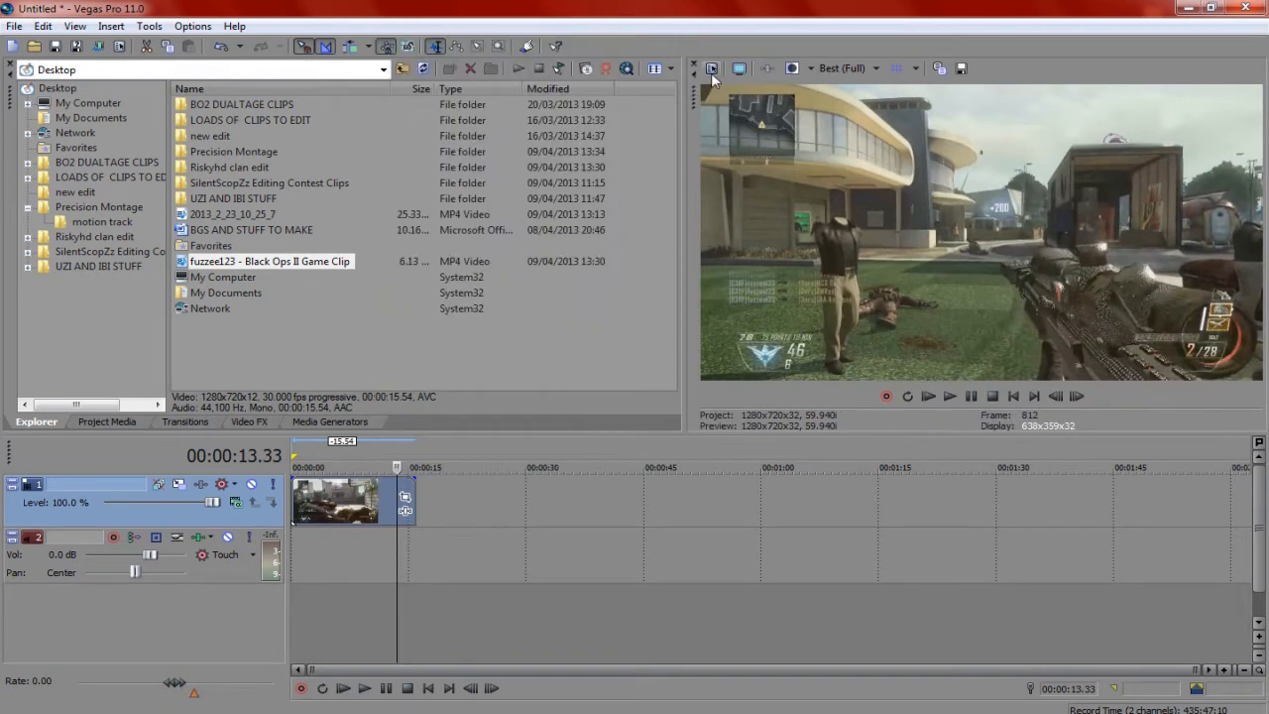
pyautogui.click(711, 67)
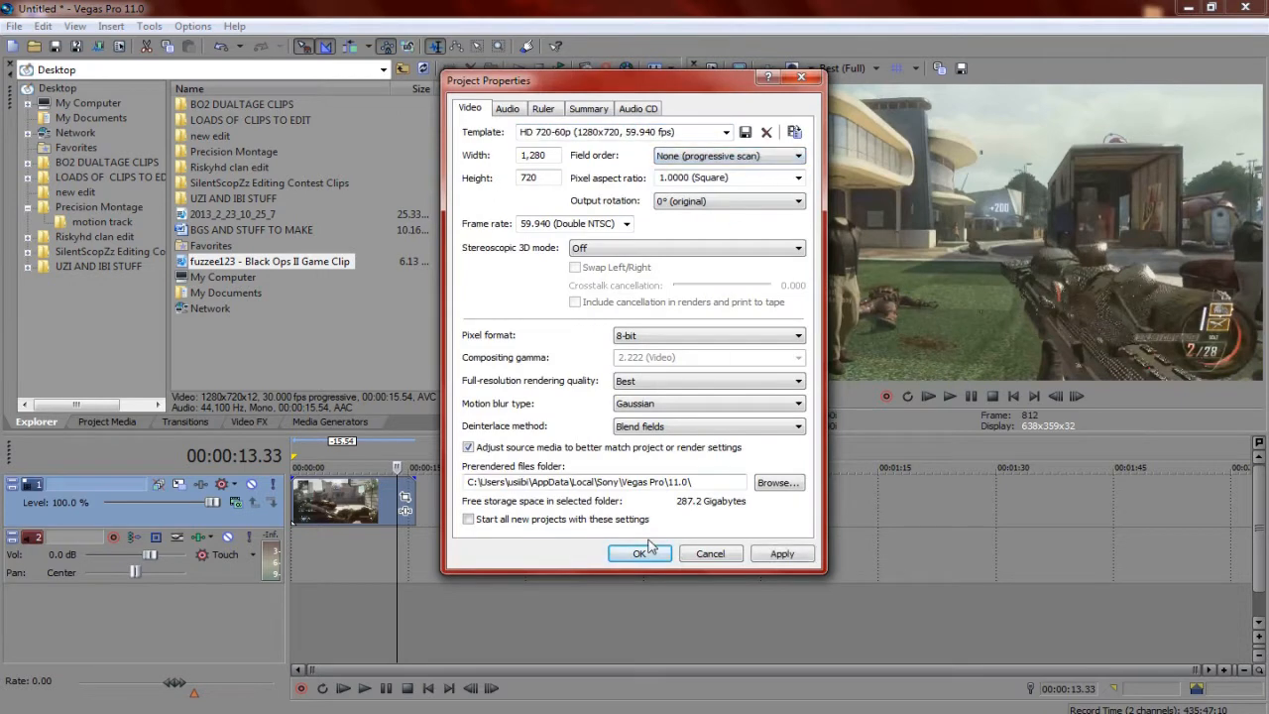
pyautogui.click(639, 553)
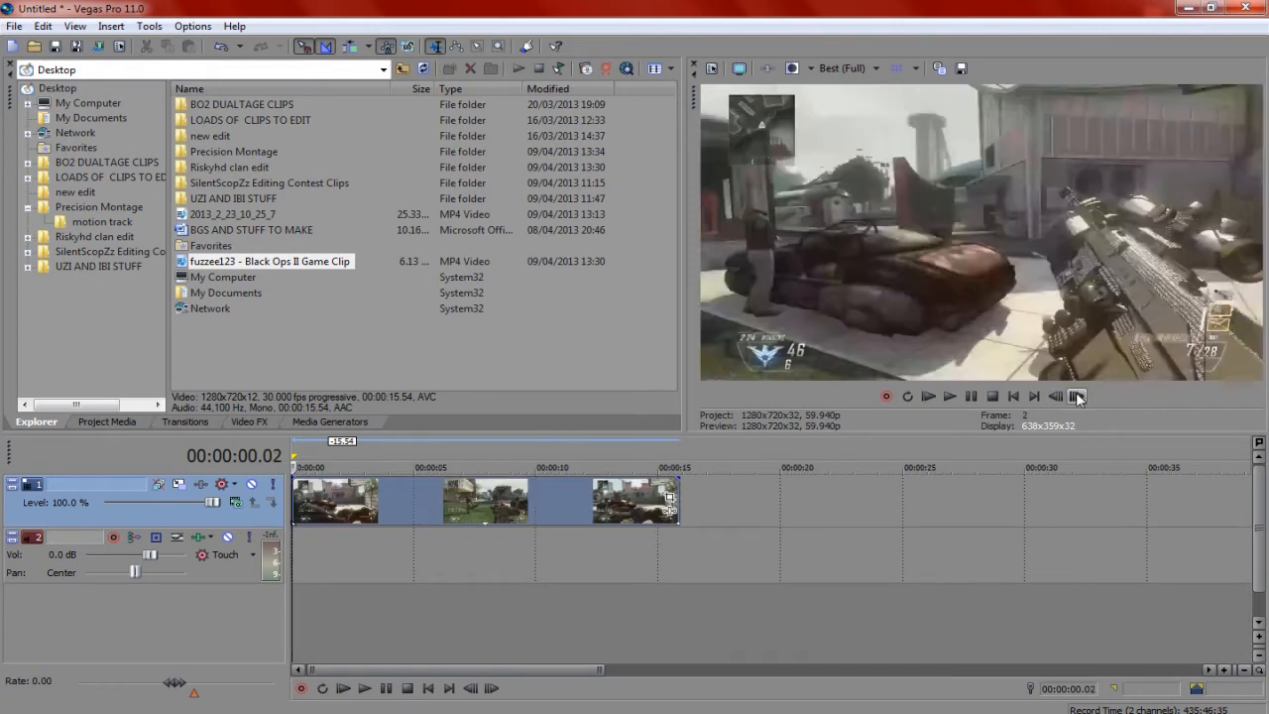
pyautogui.click(1076, 396)
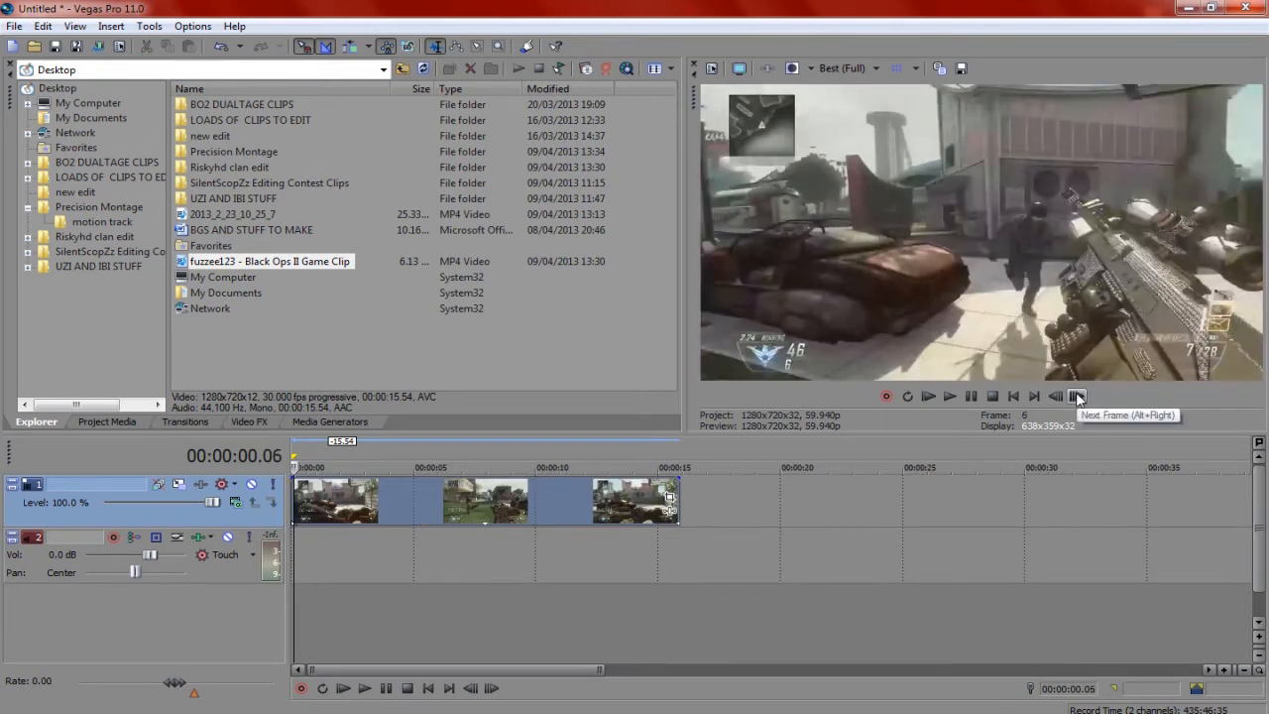
pyautogui.click(1077, 395)
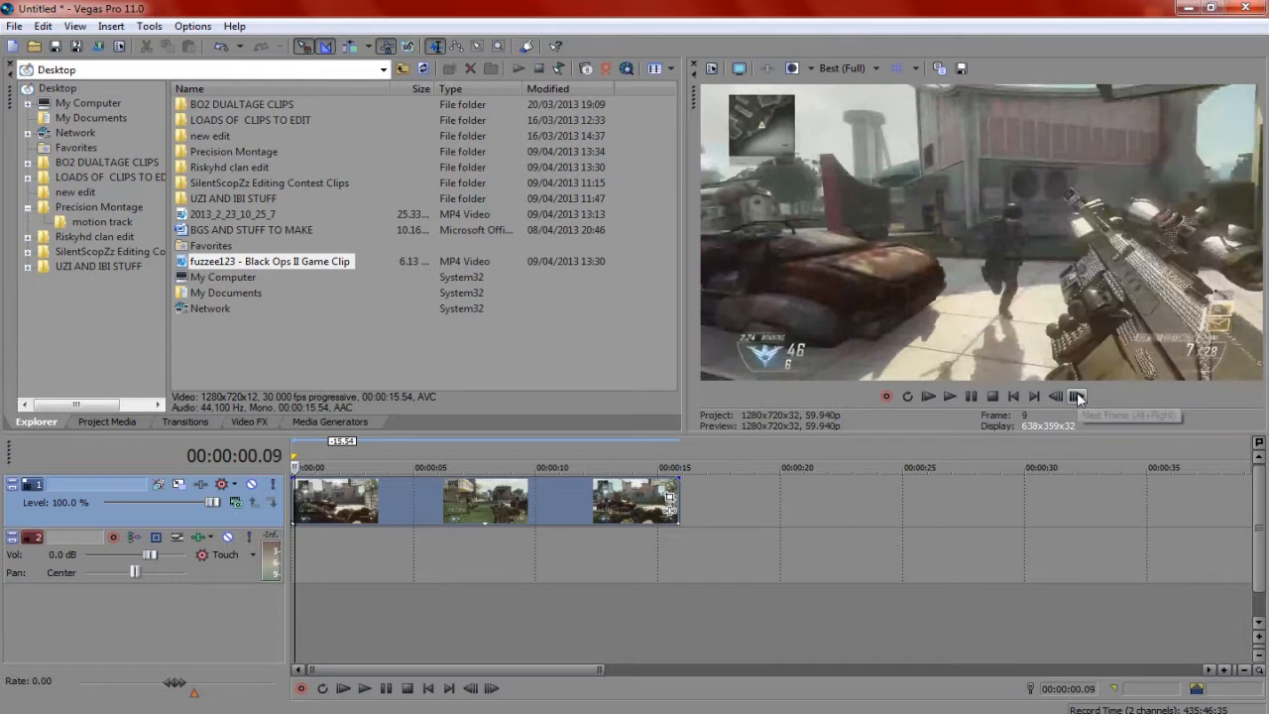
# Step: Set the game clip's playback rate to 2.000 and preview it with Play and Pause
pyautogui.click(1076, 395)
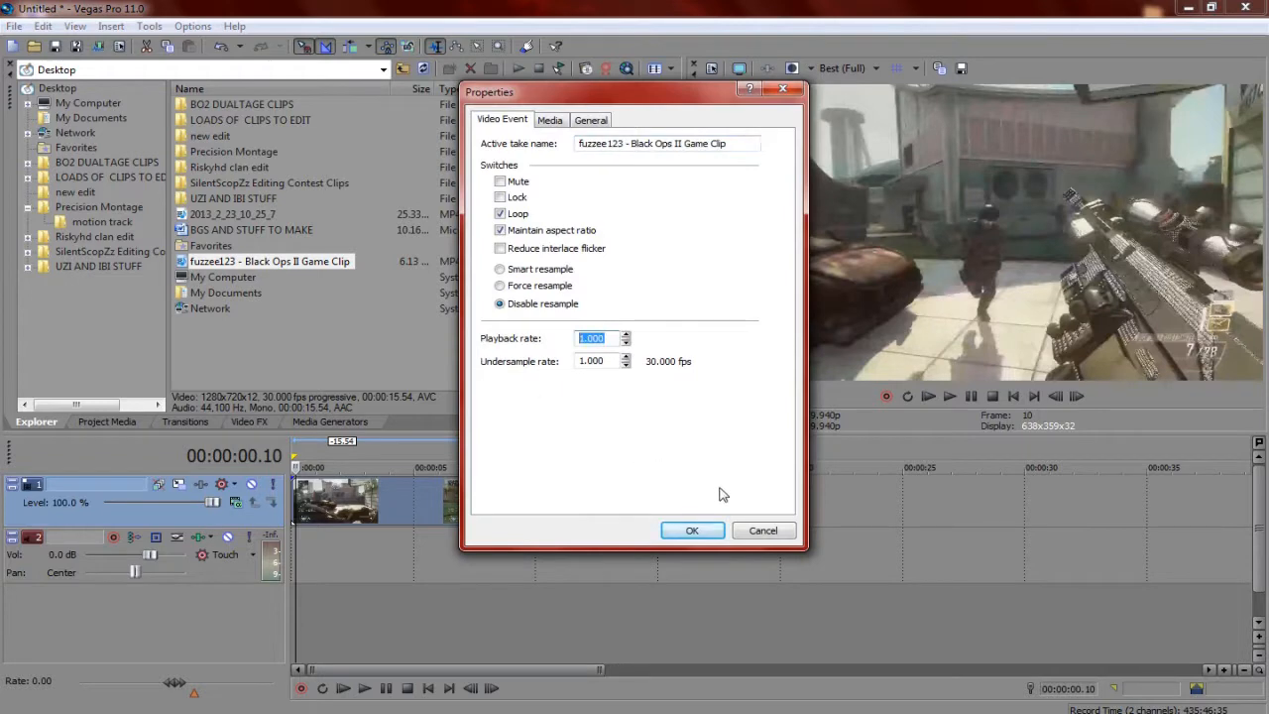
pyautogui.click(692, 529)
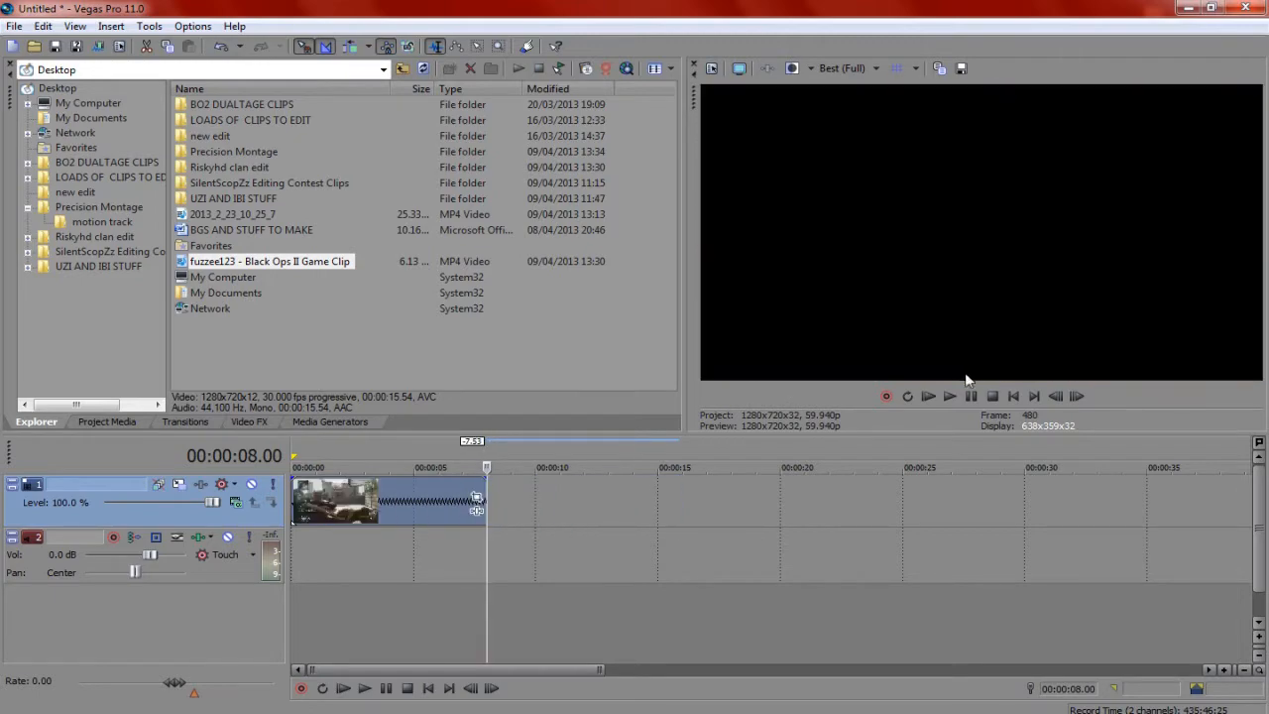
pyautogui.click(948, 395)
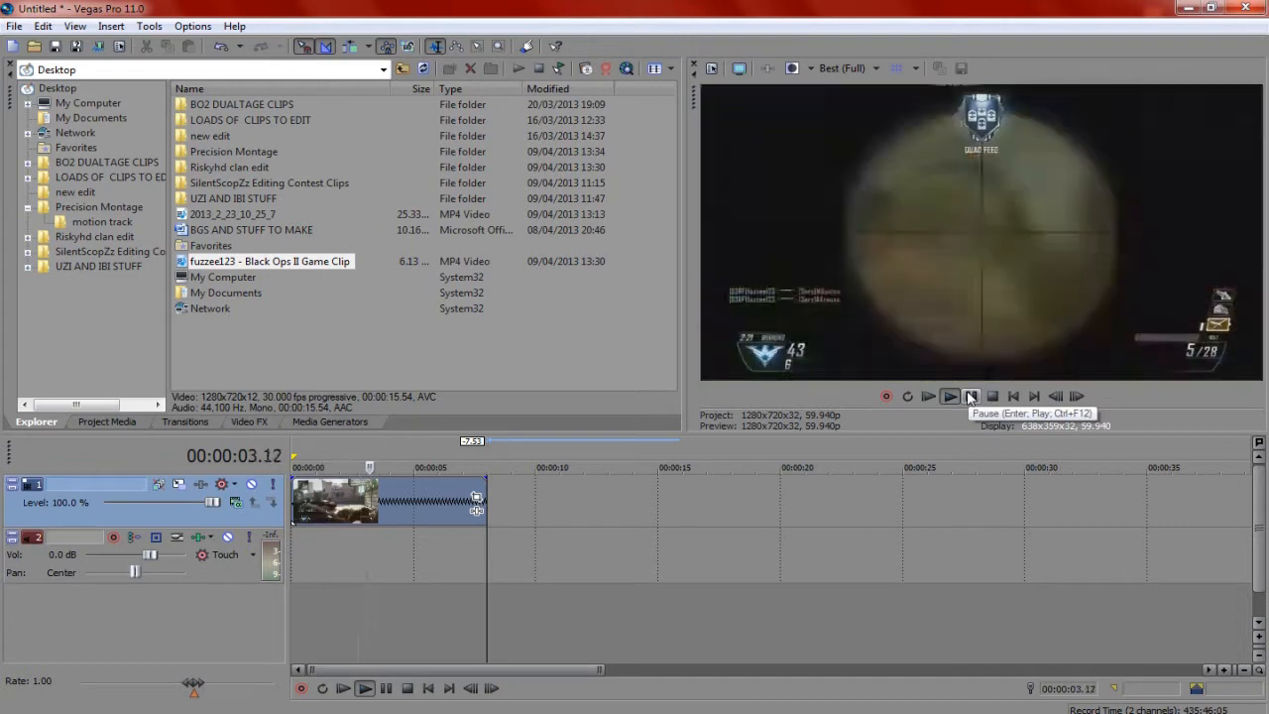
pyautogui.click(928, 396)
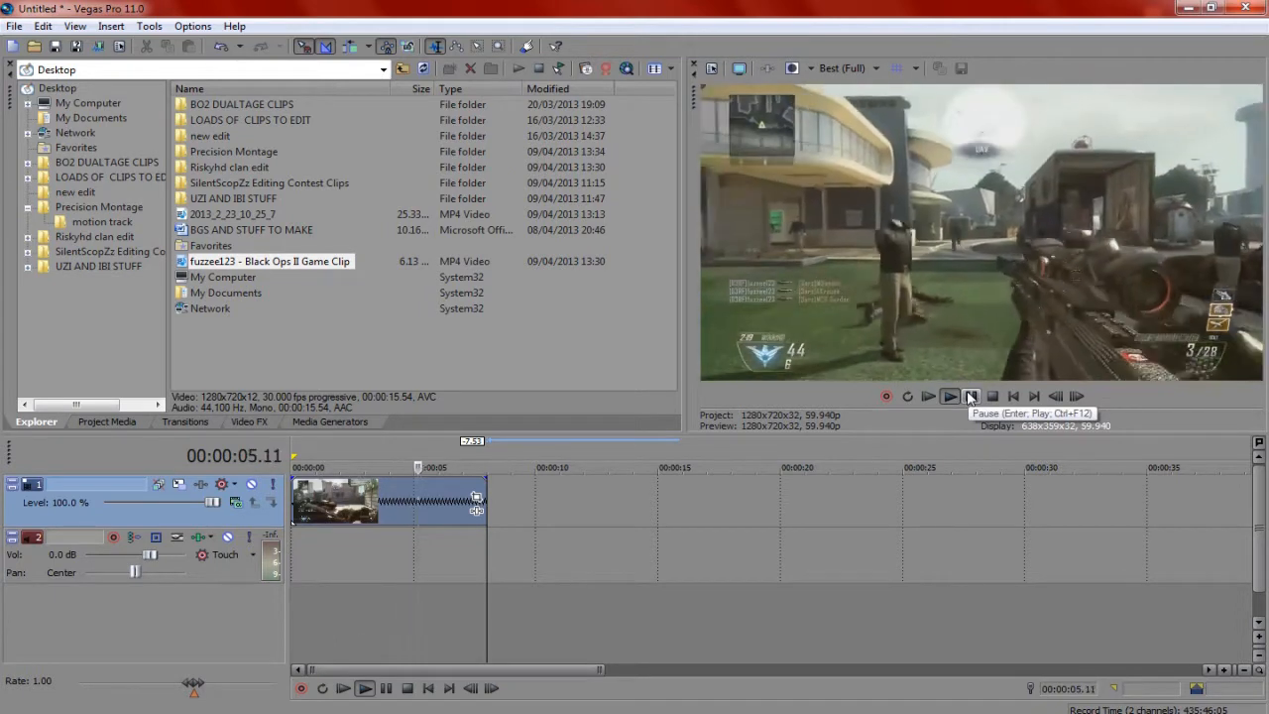
pyautogui.click(948, 395)
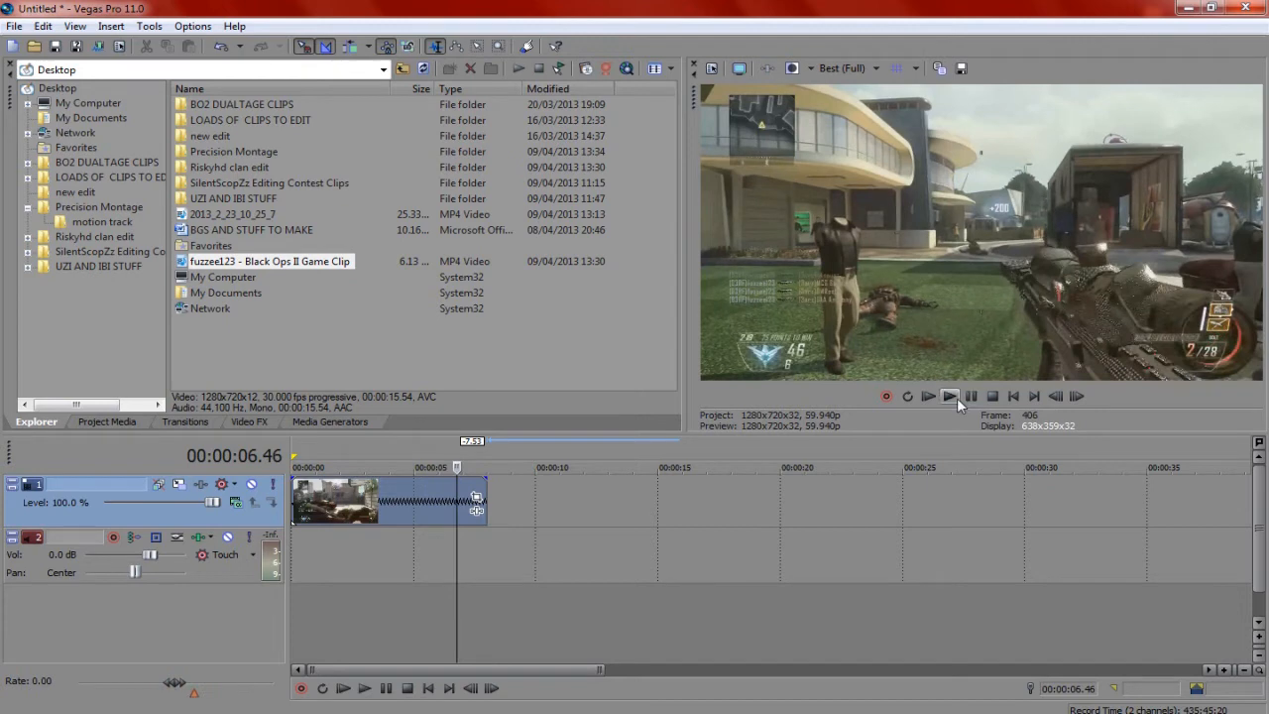
pyautogui.moveTo(948, 395)
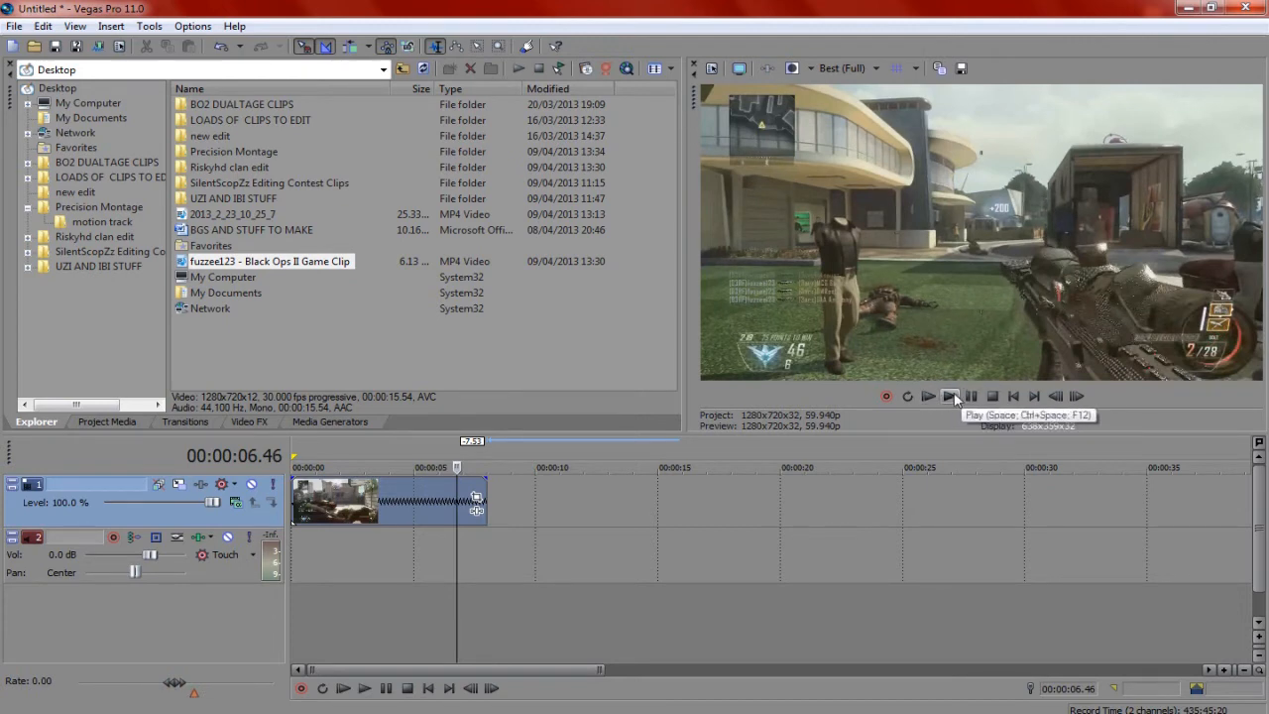
pyautogui.moveTo(927, 395)
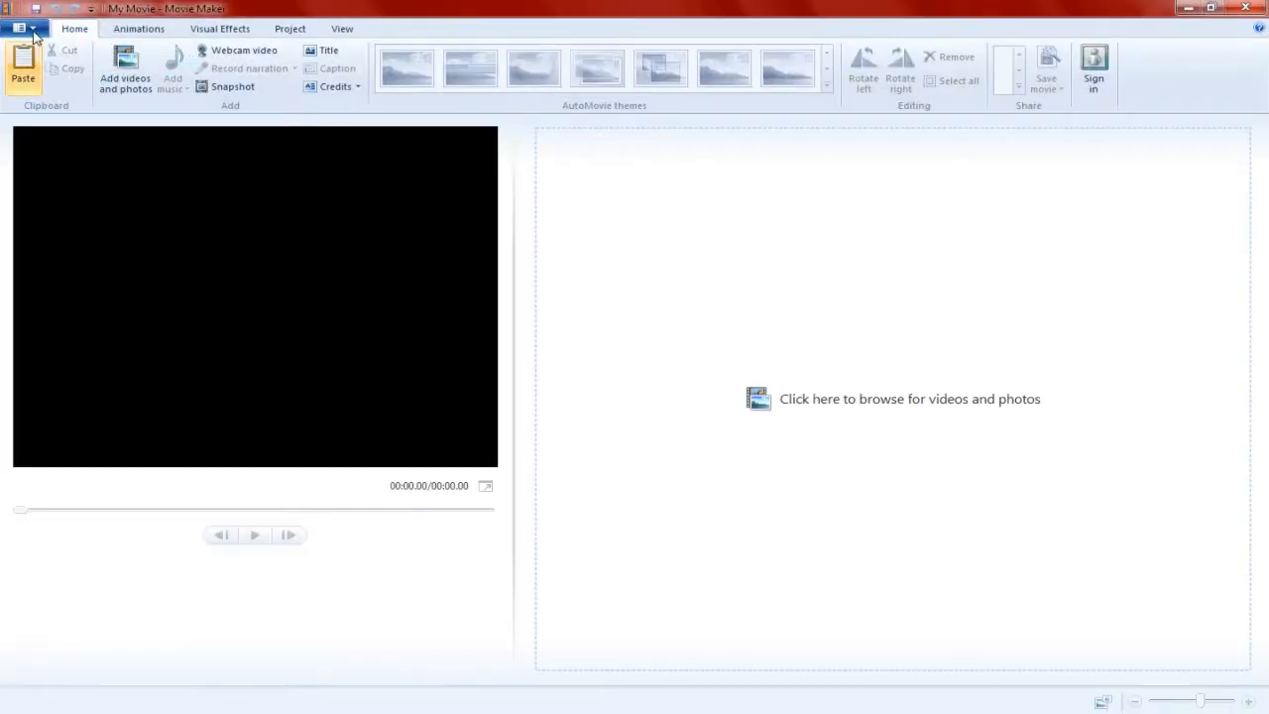
# Step: Add the Black Ops II Game Clip from the Desktop to the Movie Maker storyboard
pyautogui.click(22, 28)
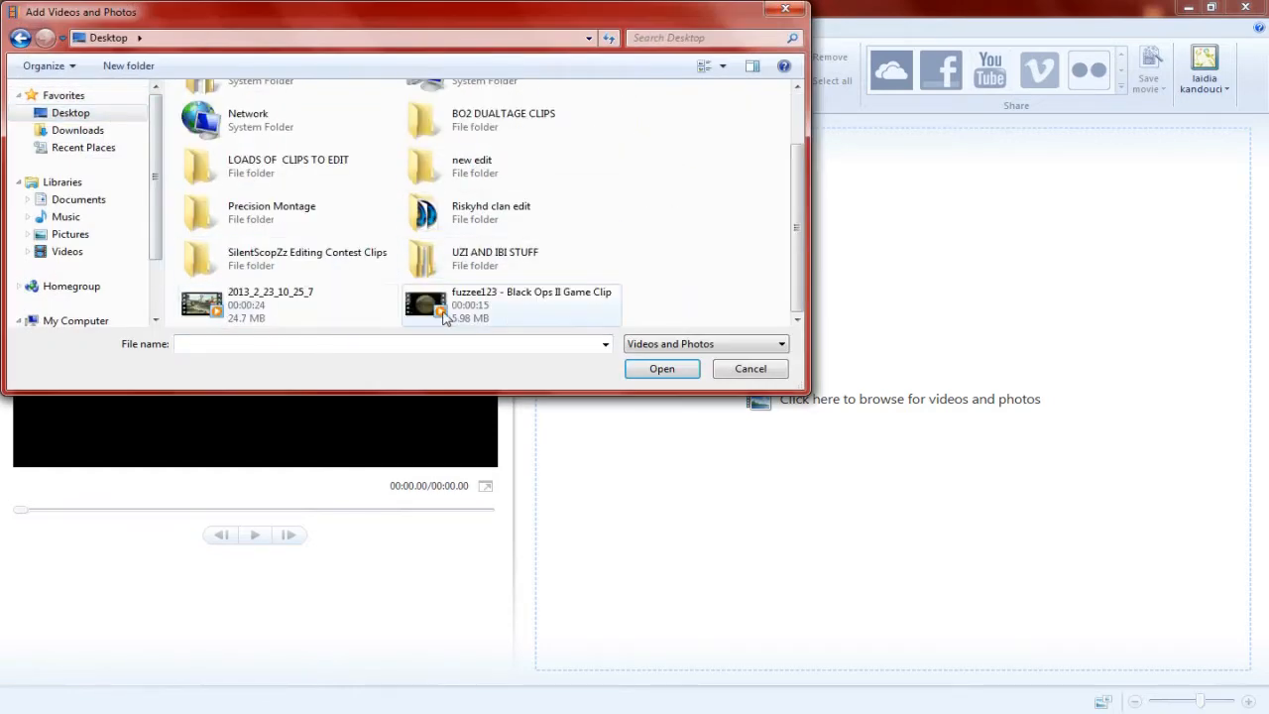
pyautogui.click(661, 368)
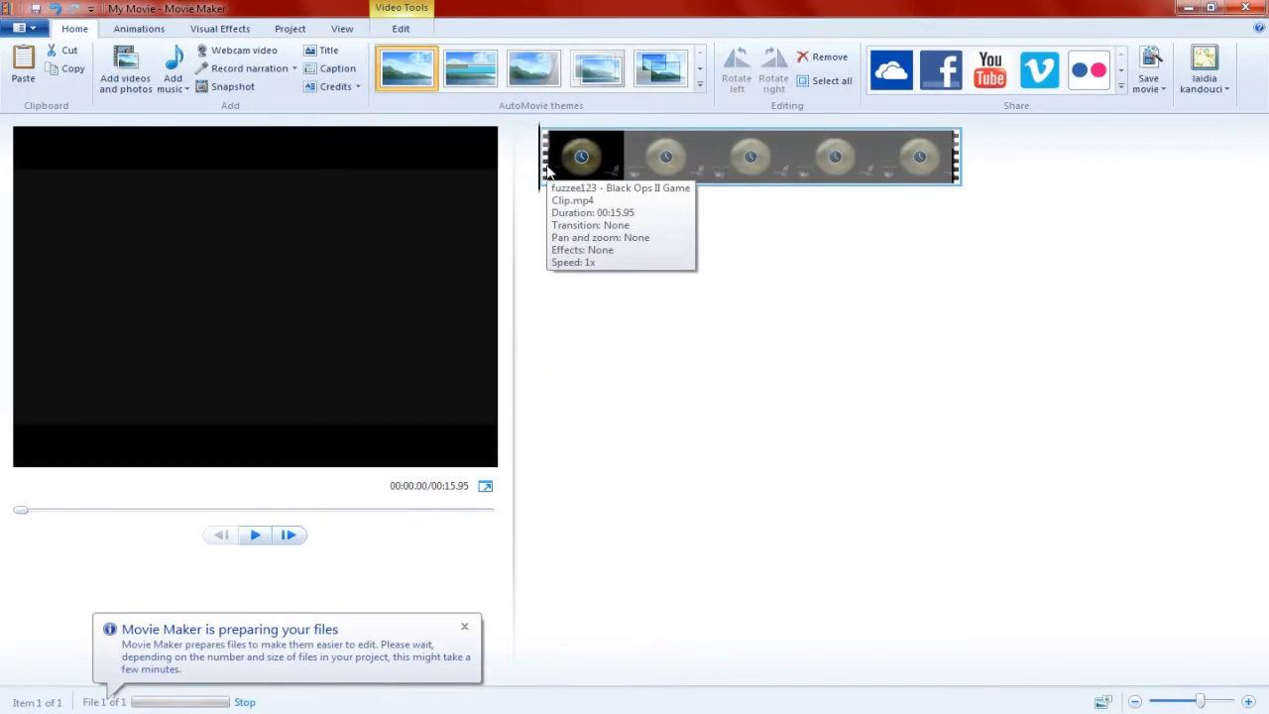
pyautogui.moveTo(485, 516)
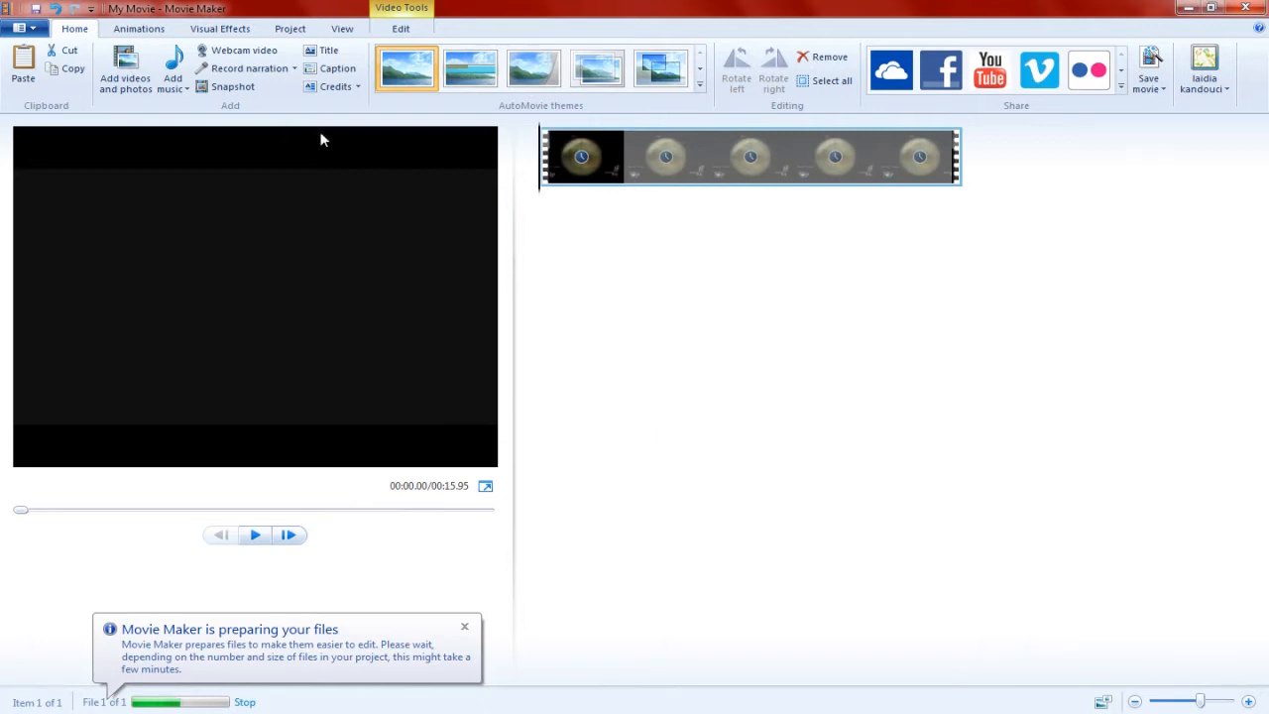
# Step: Create and save a custom save setting '60fpsclips' with a 59.94 fps frame rate
pyautogui.click(21, 27)
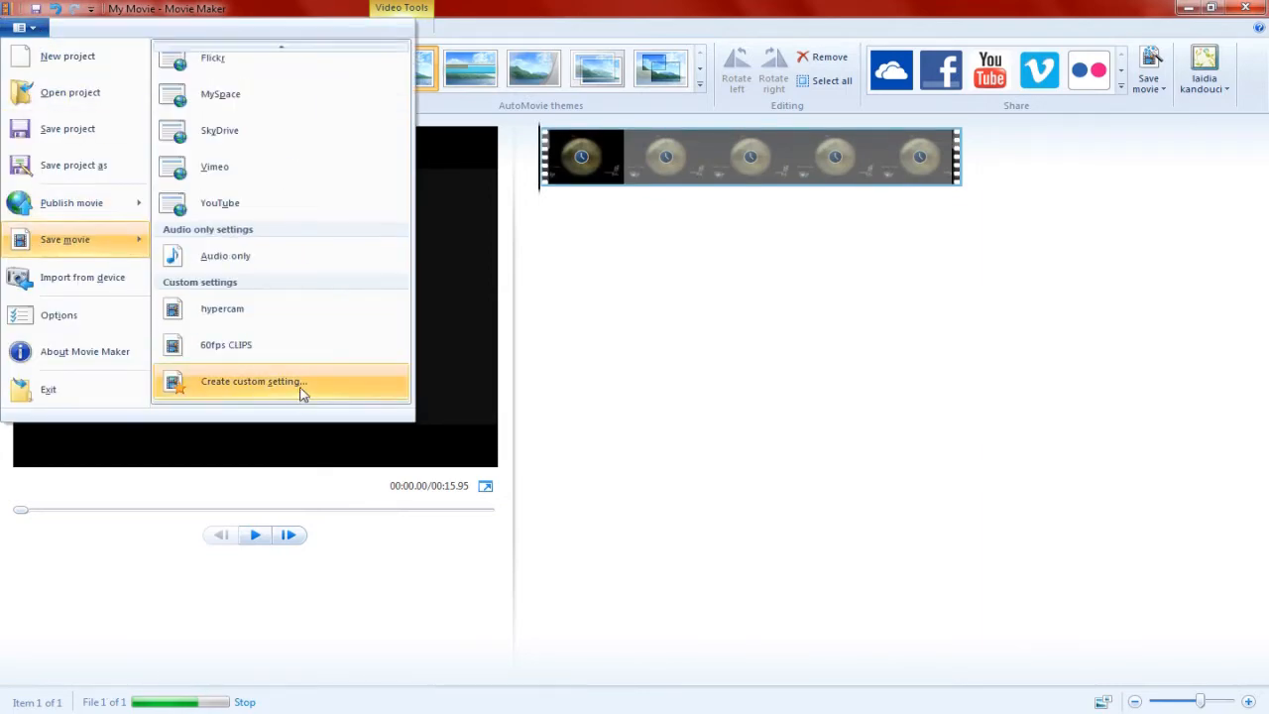
pyautogui.click(254, 381)
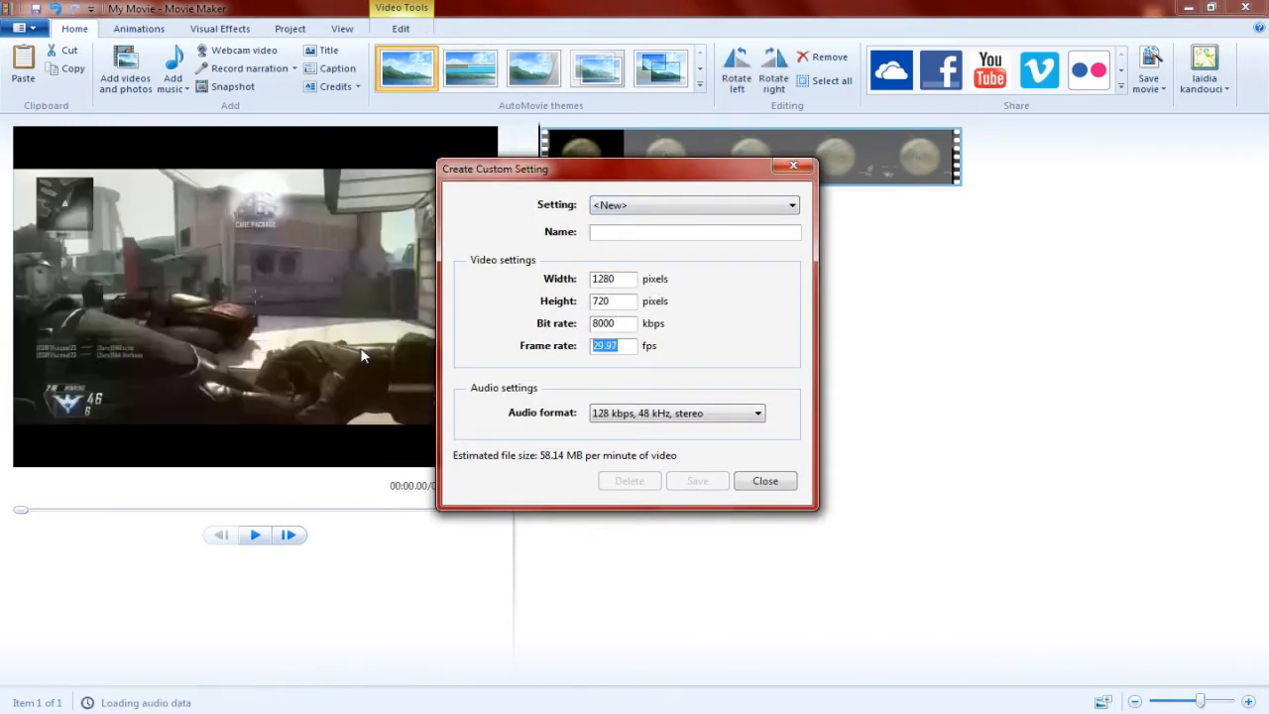
pyautogui.write('59.')
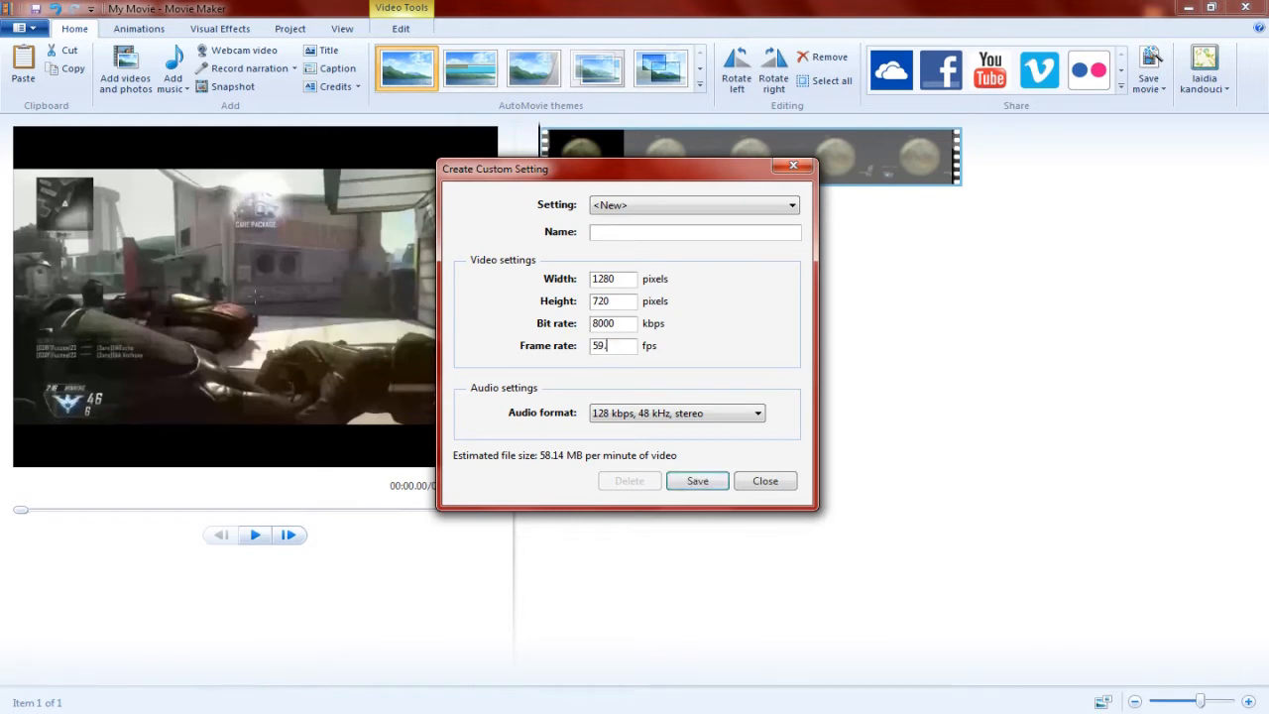
pyautogui.click(757, 412)
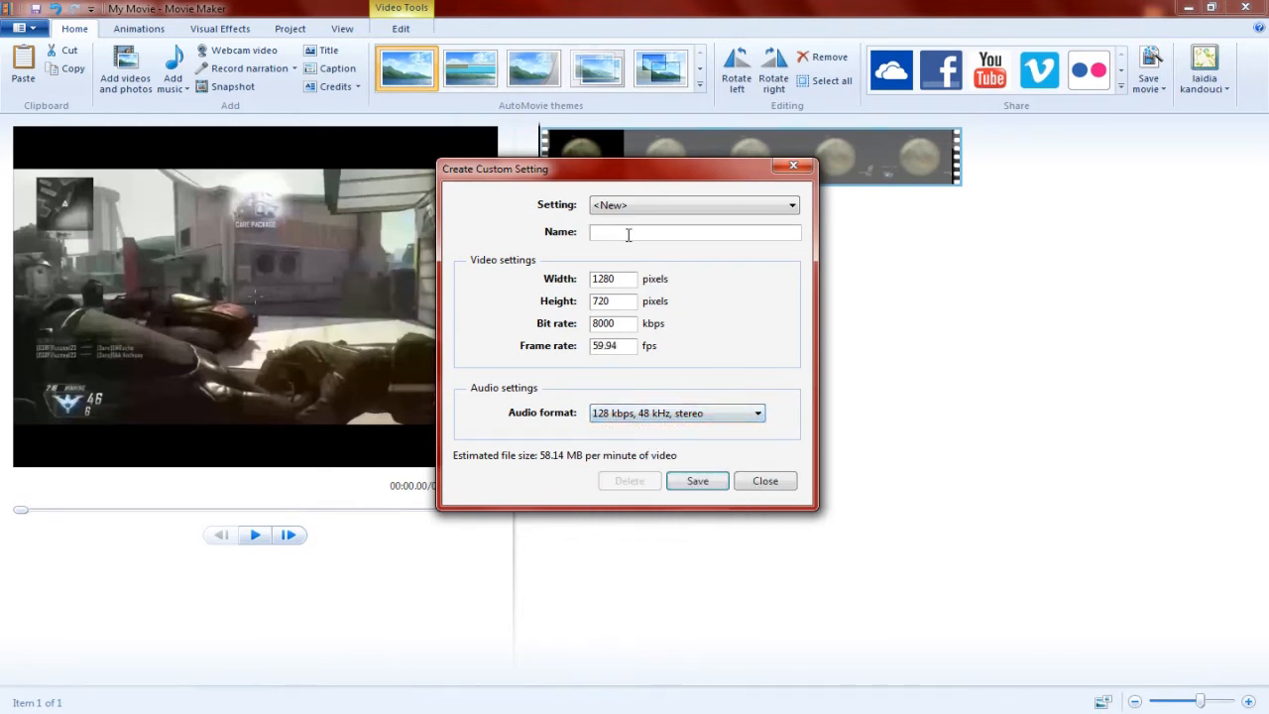
pyautogui.write('60fps')
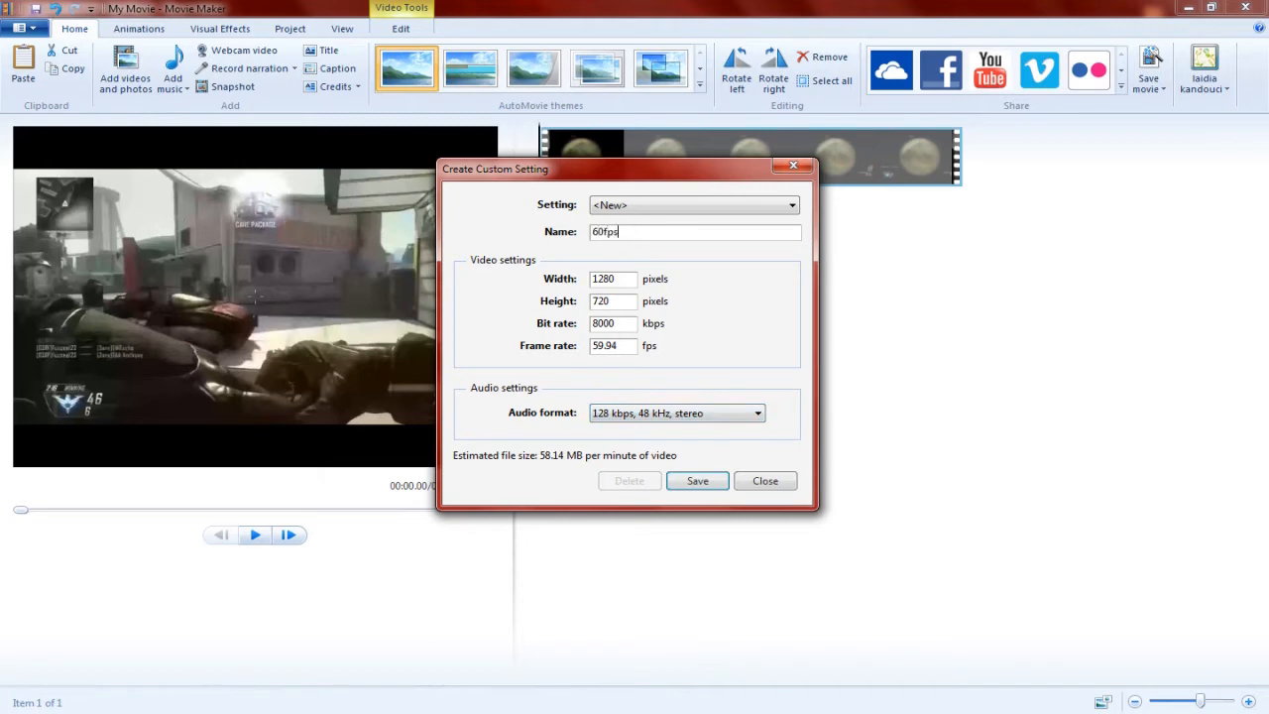
pyautogui.click(697, 481)
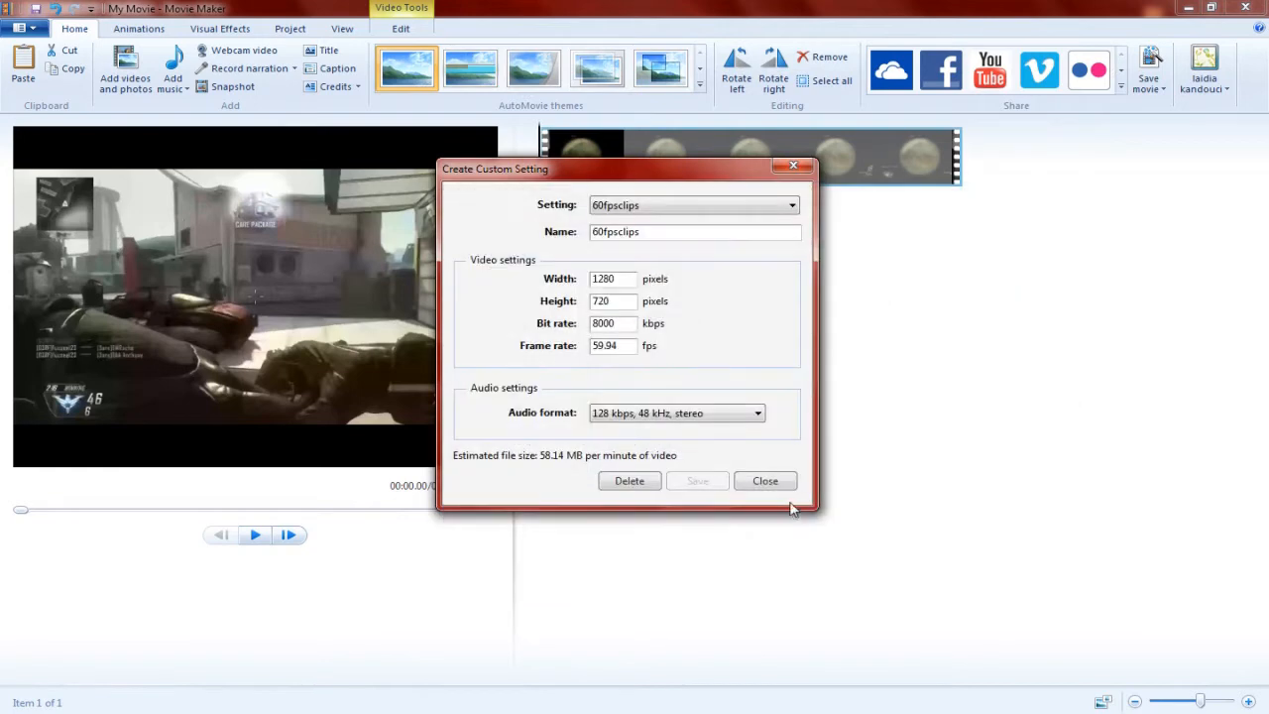
pyautogui.click(766, 481)
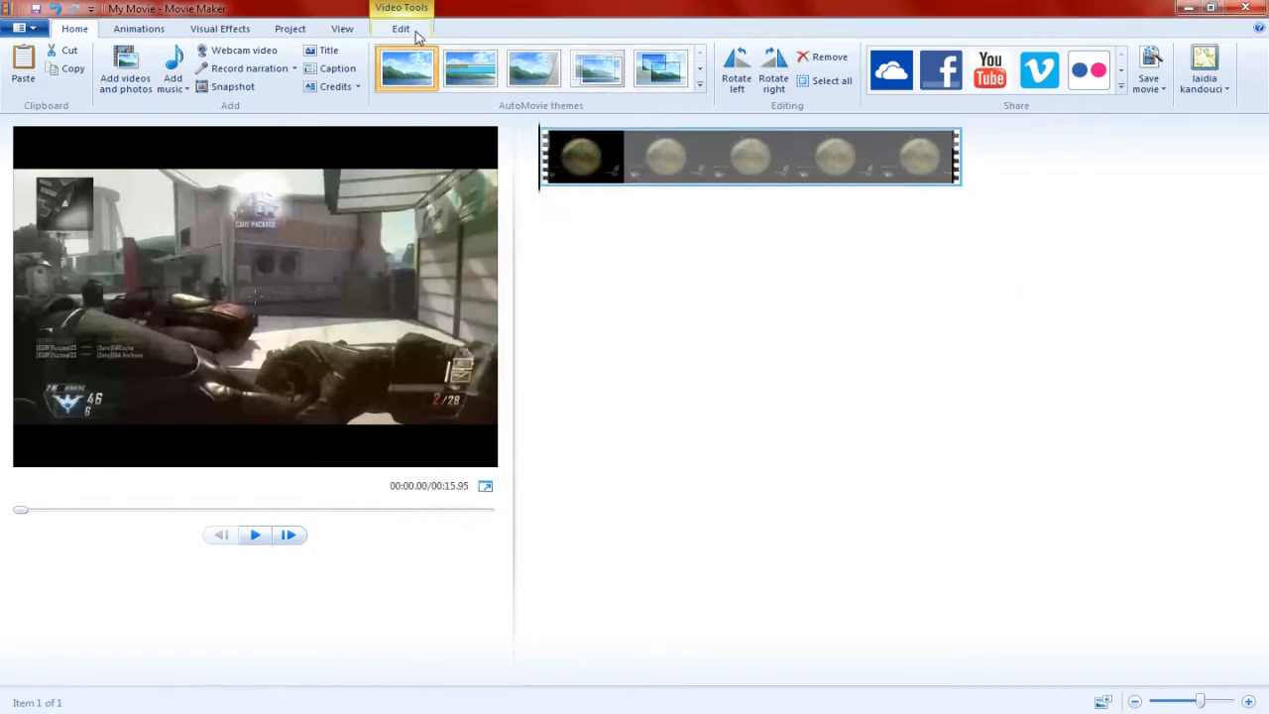
# Step: Set Widescreen (16:9), preview the 2x clip, and choose Save movie with 60fpsclips
pyautogui.click(289, 28)
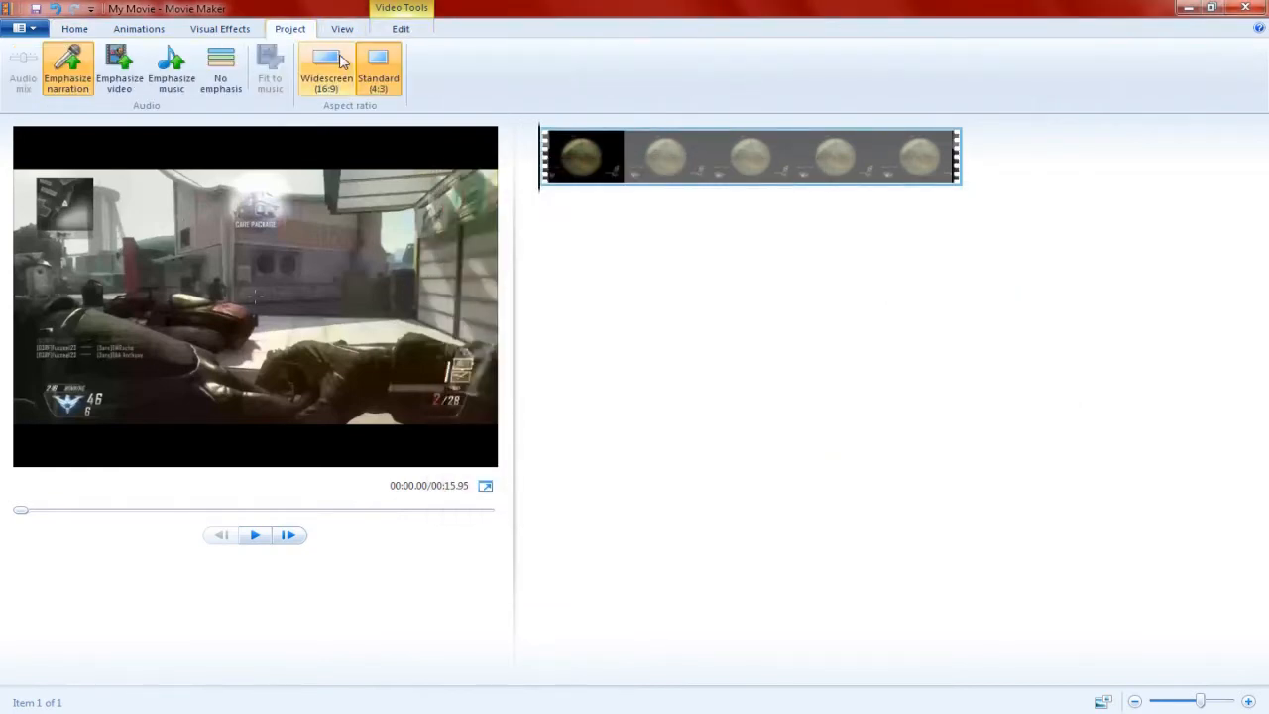
pyautogui.click(400, 28)
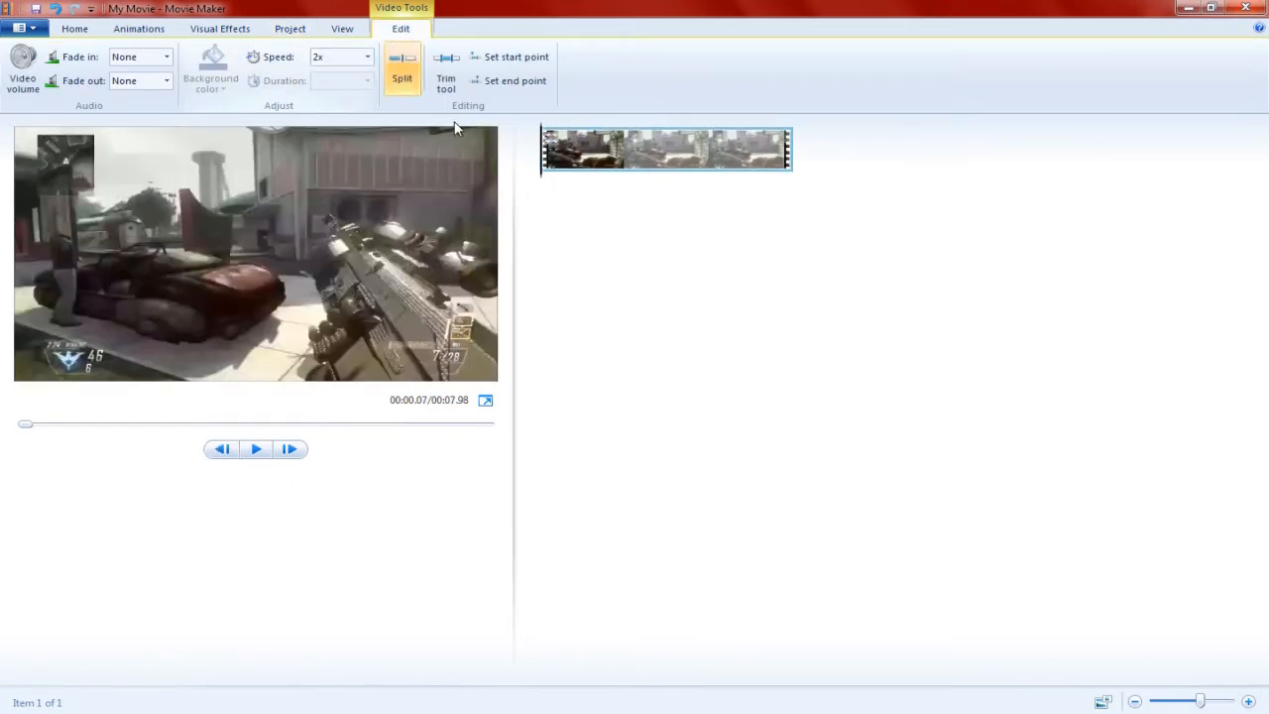
pyautogui.click(256, 449)
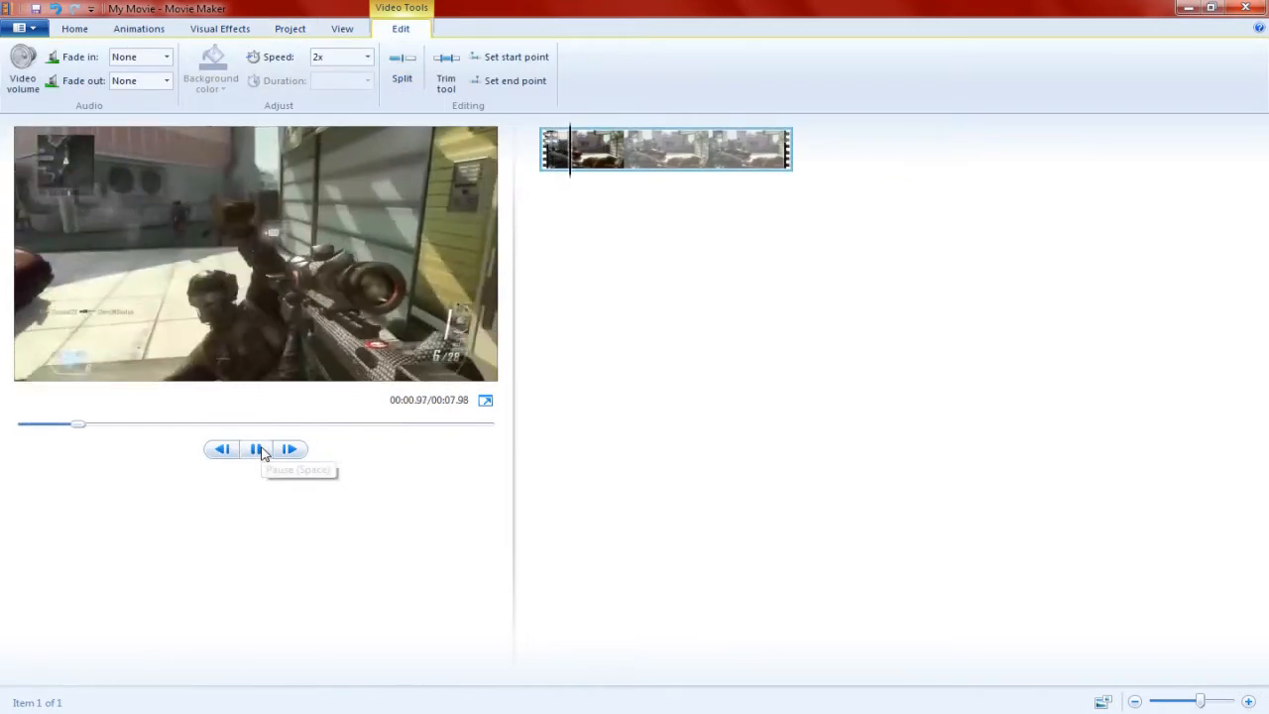
pyautogui.click(256, 449)
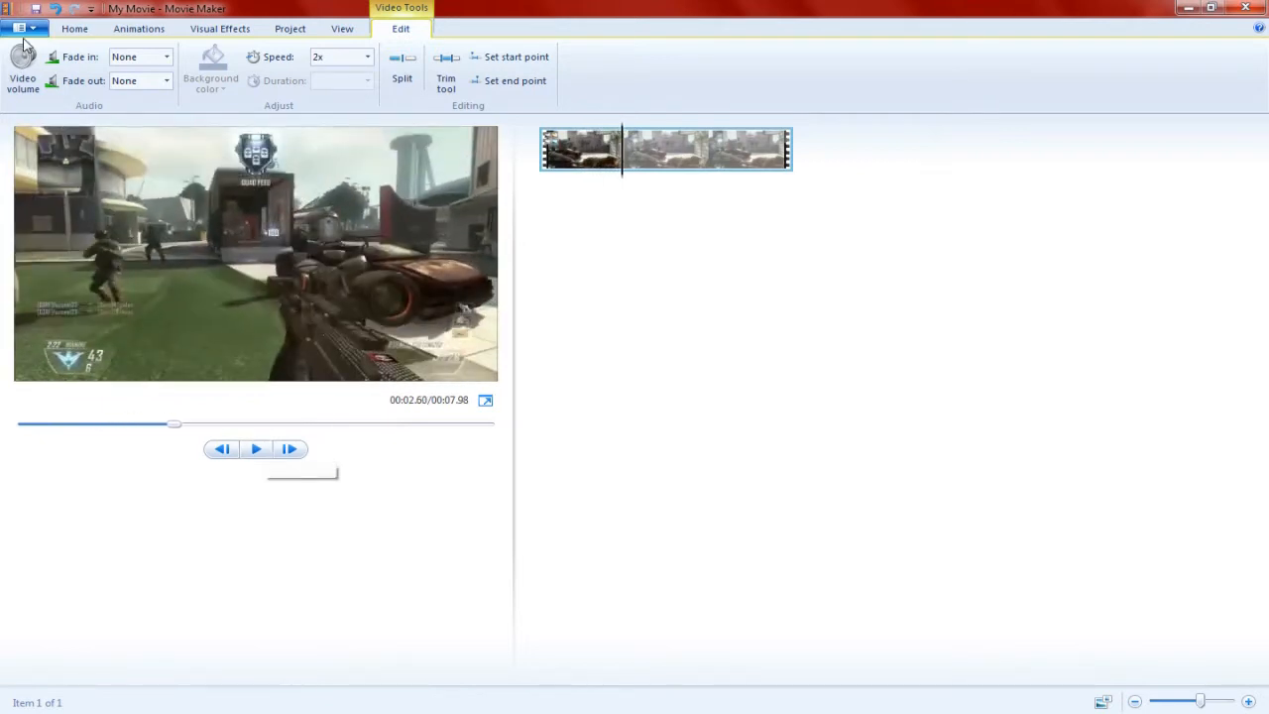
pyautogui.click(22, 28)
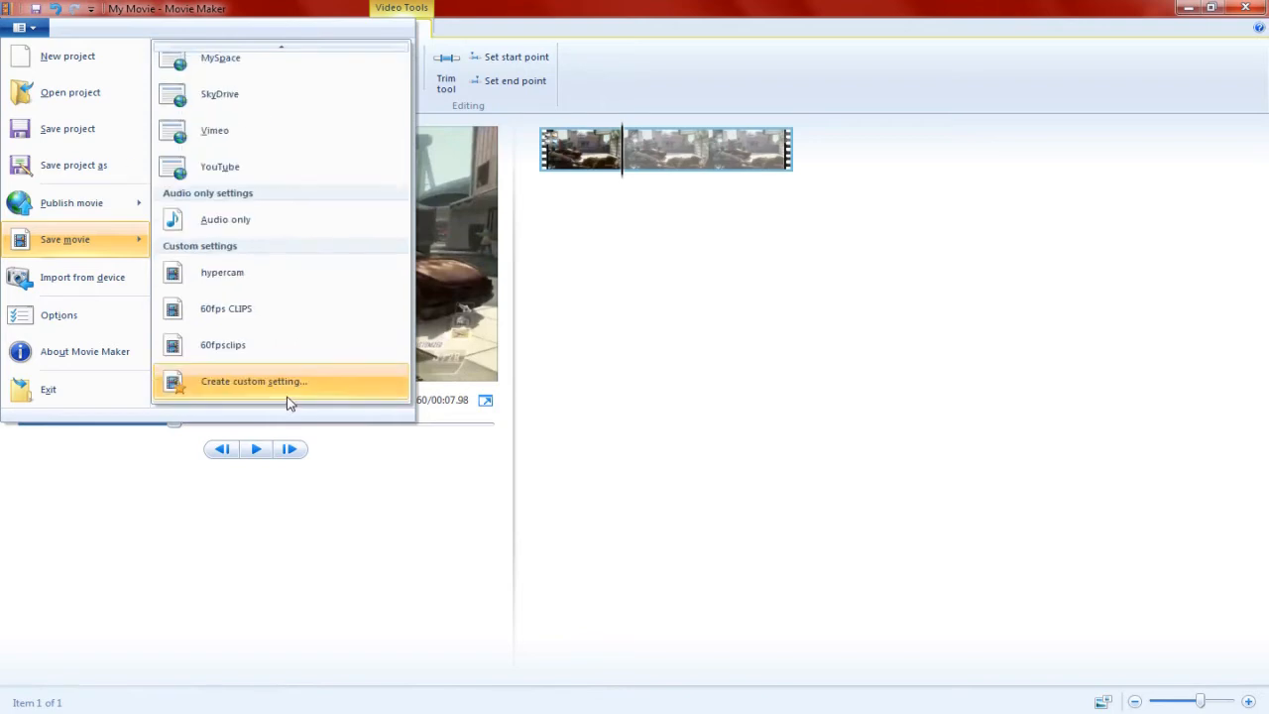
pyautogui.moveTo(72, 202)
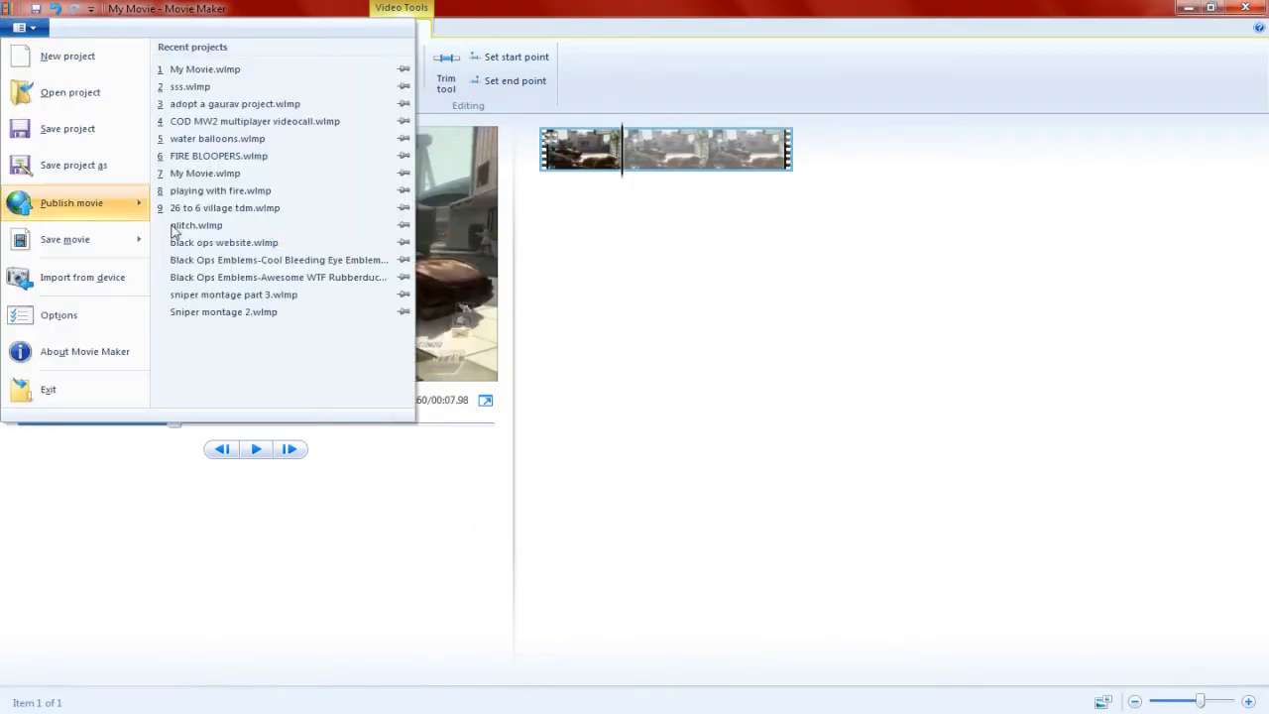
pyautogui.click(64, 238)
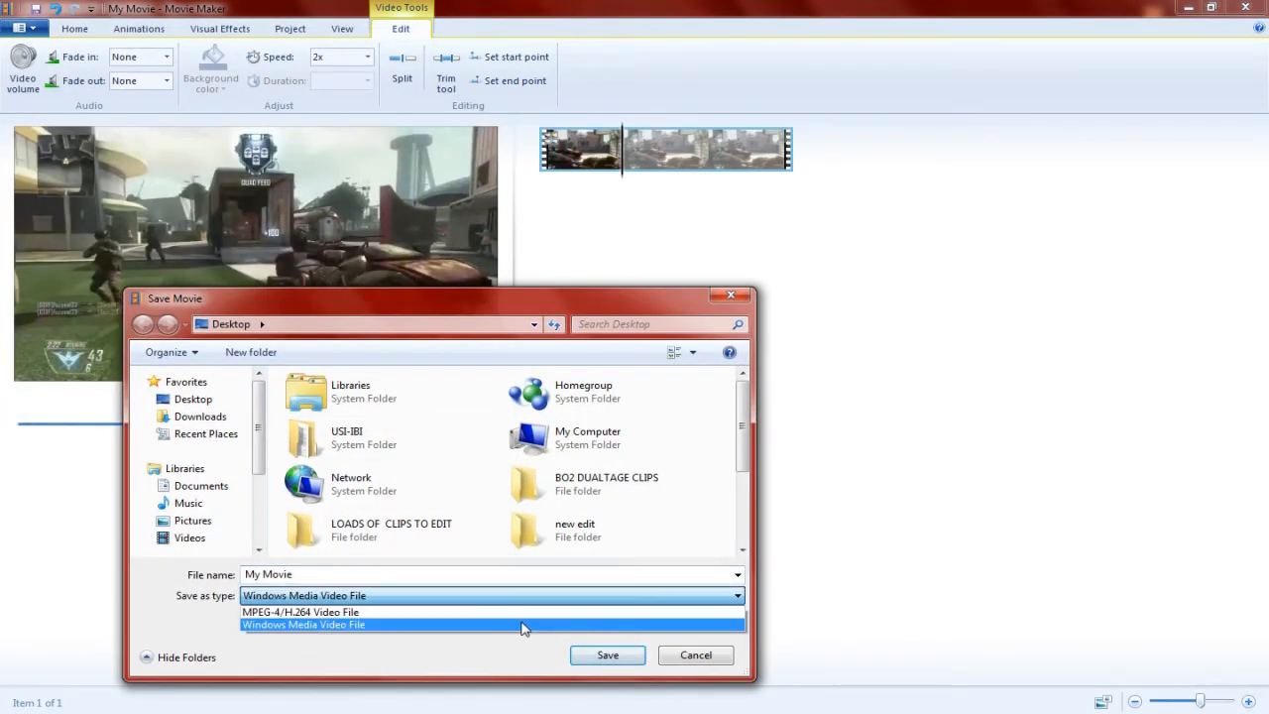
# Step: Save the movie as a Windows Media Video file and let it render
pyautogui.click(607, 655)
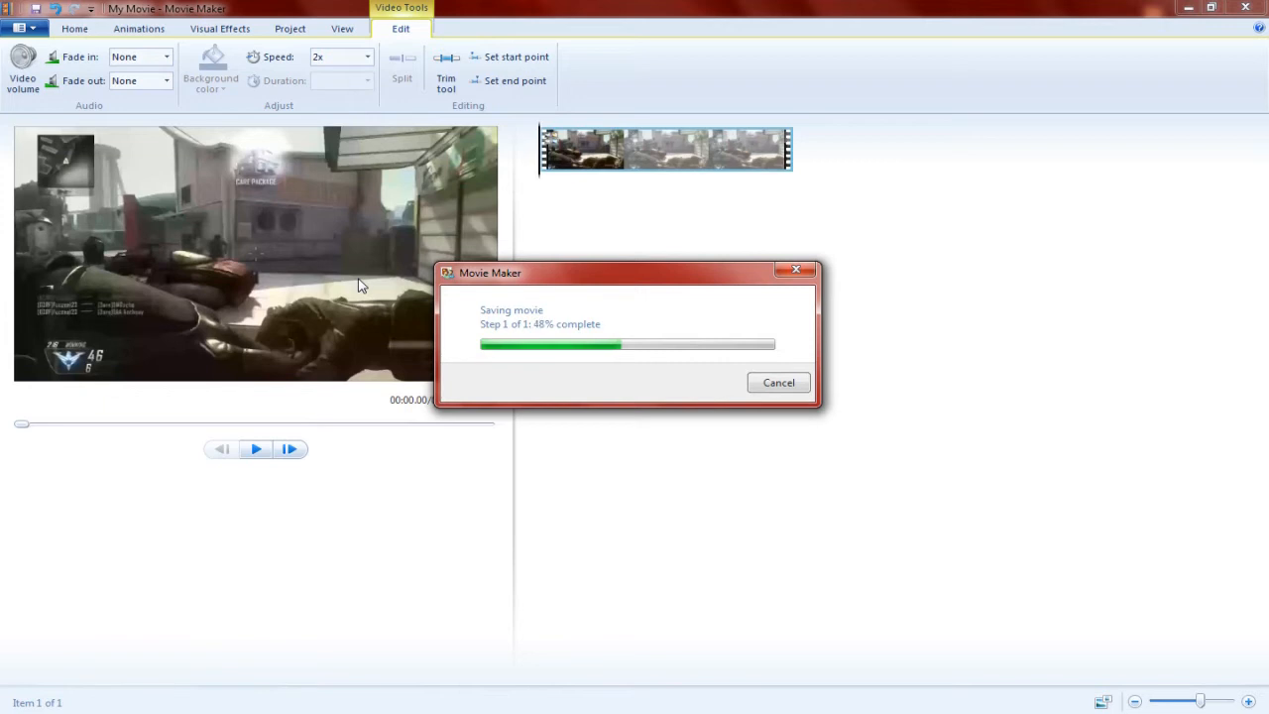
pyautogui.moveTo(238, 279)
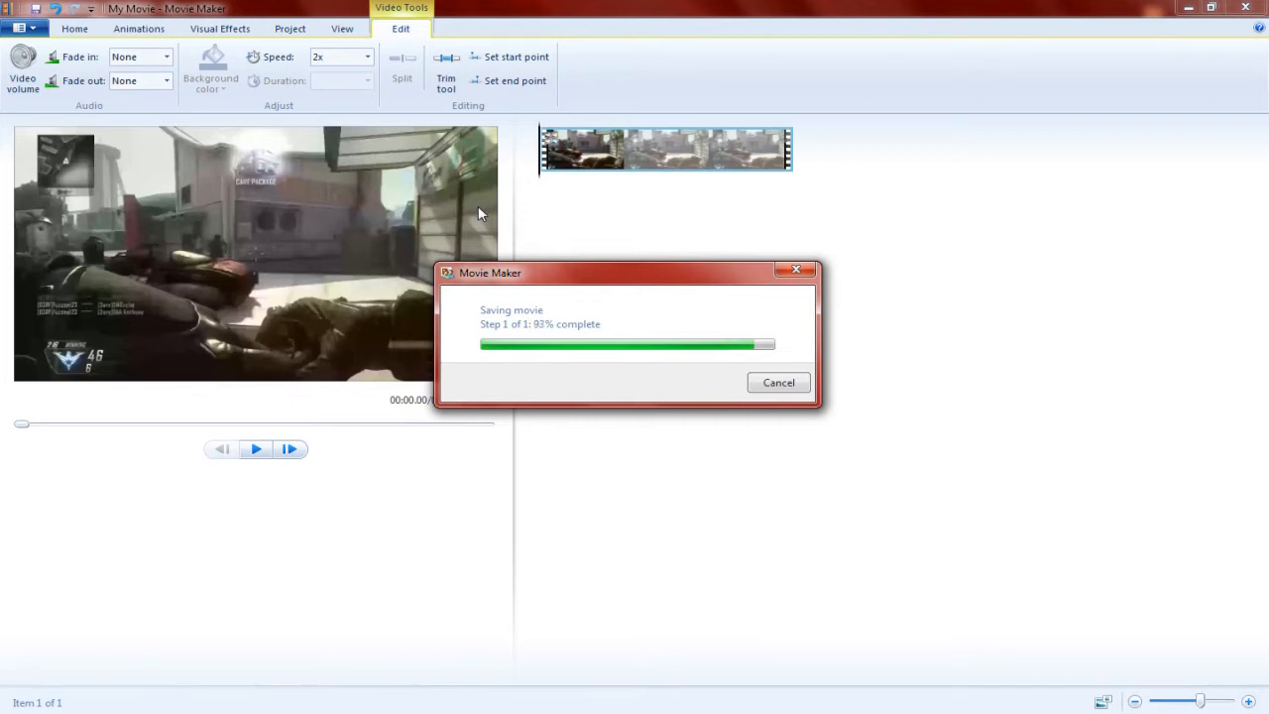
pyautogui.moveTo(347, 240)
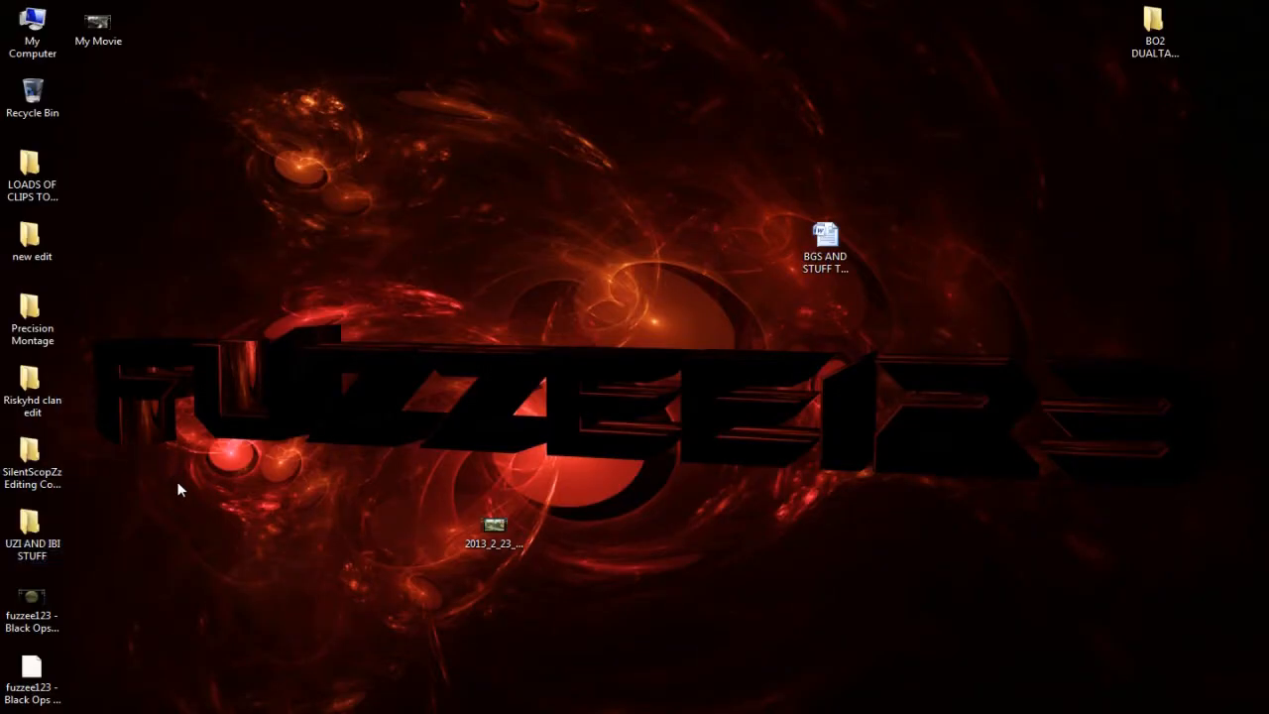
# Step: Play the saved My Movie in Windows Media Player, then replay the Vegas Pro preview
pyautogui.click(97, 24)
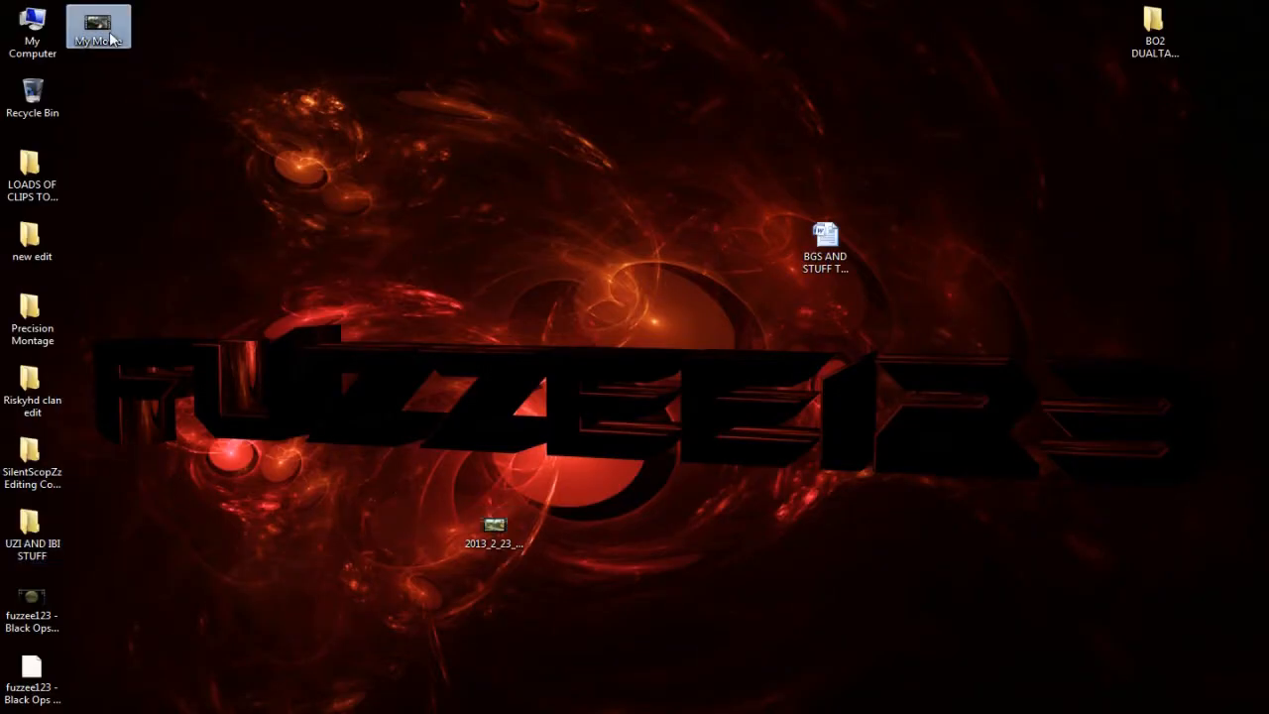
pyautogui.doubleClick(98, 27)
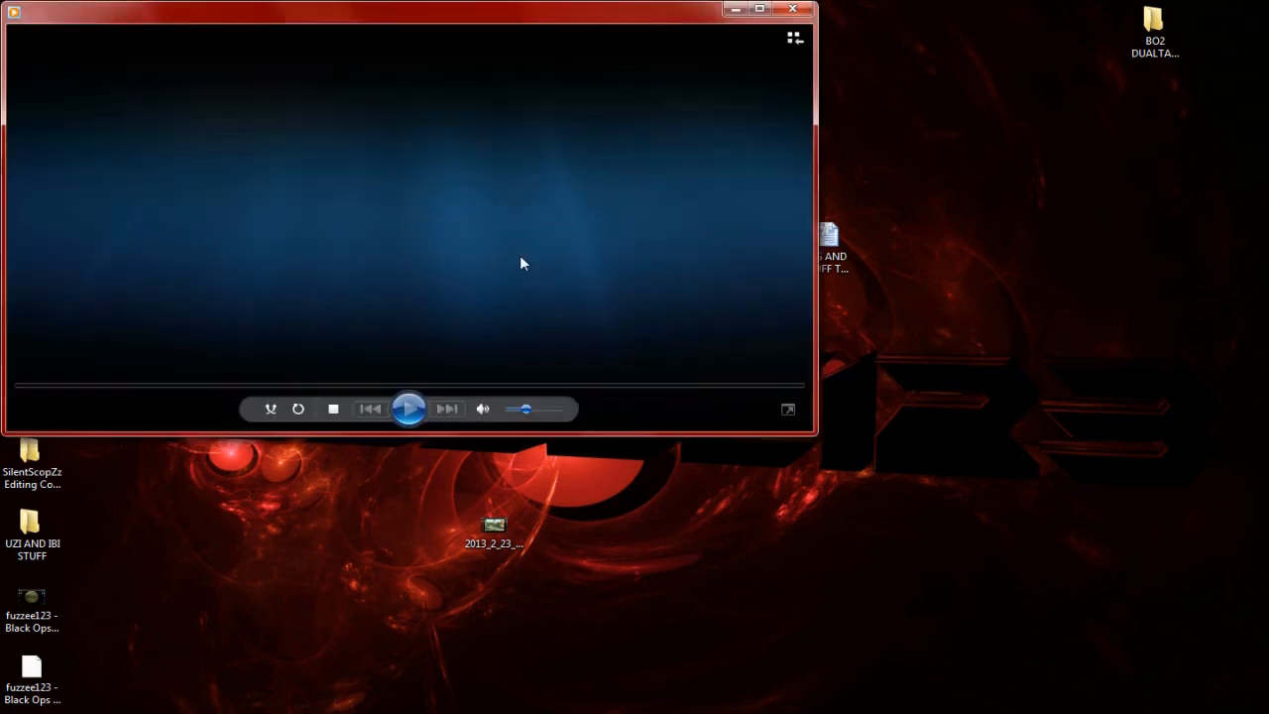
pyautogui.click(408, 408)
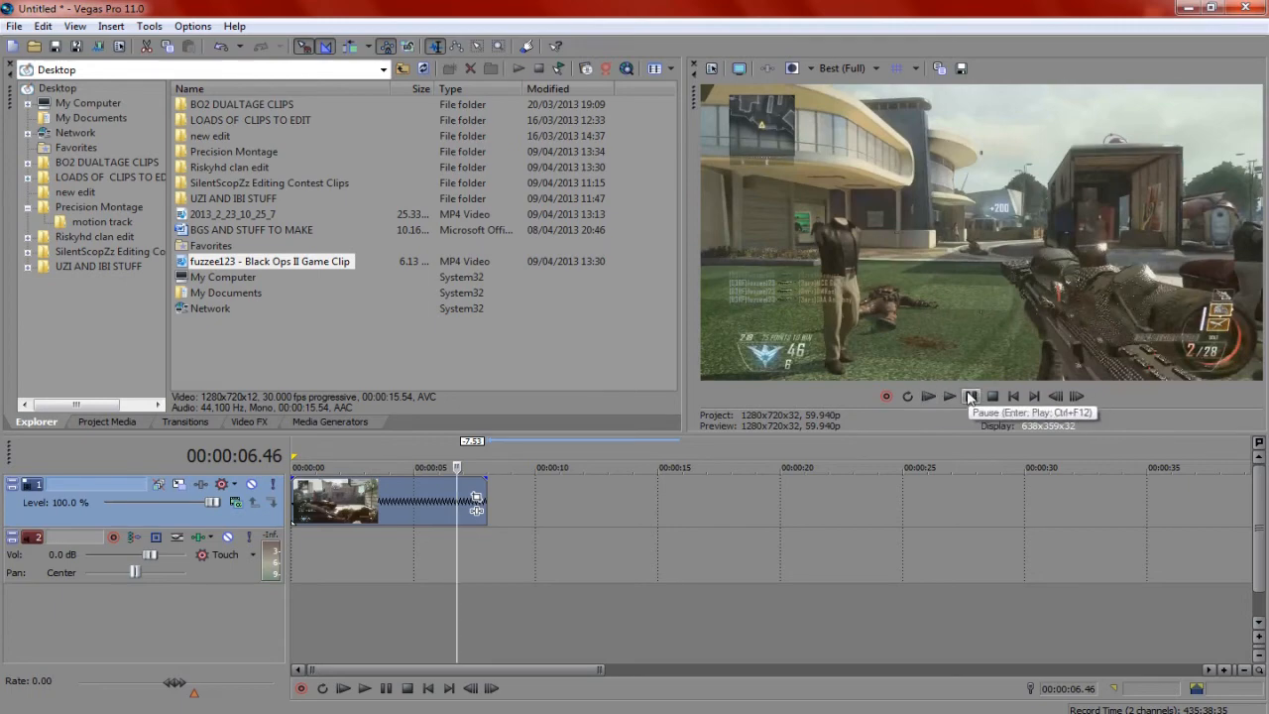
pyautogui.click(949, 395)
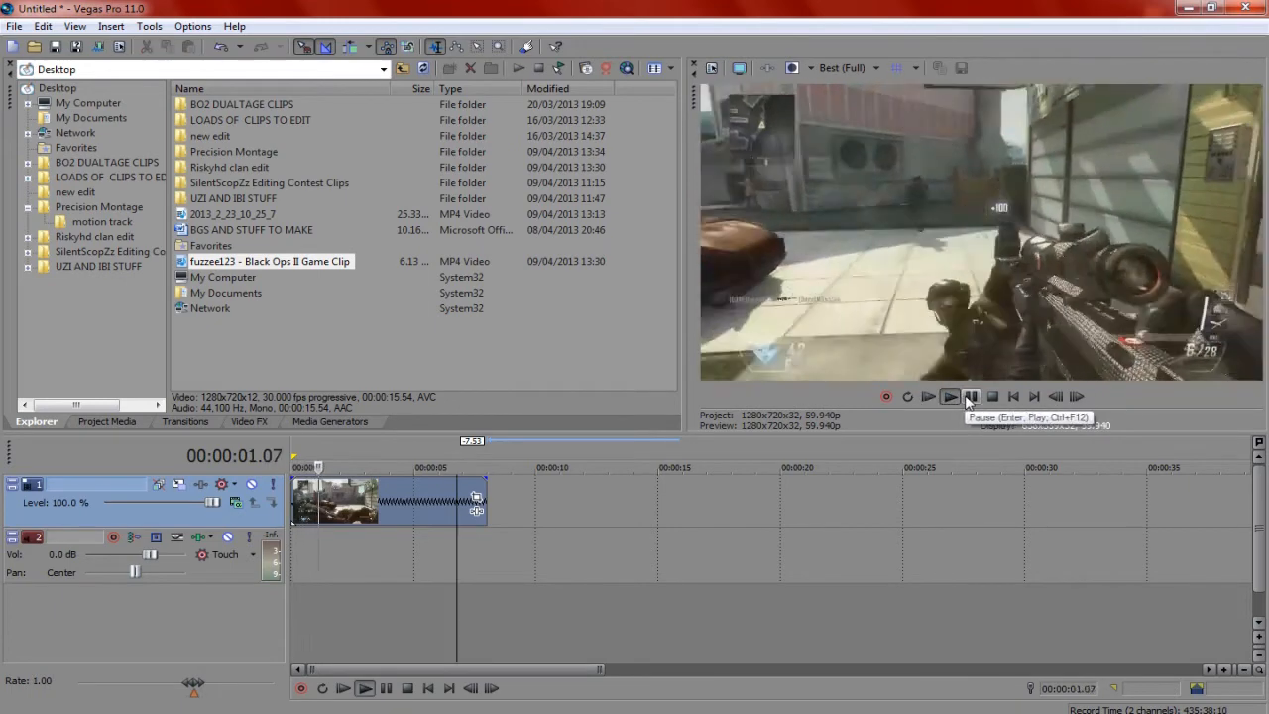